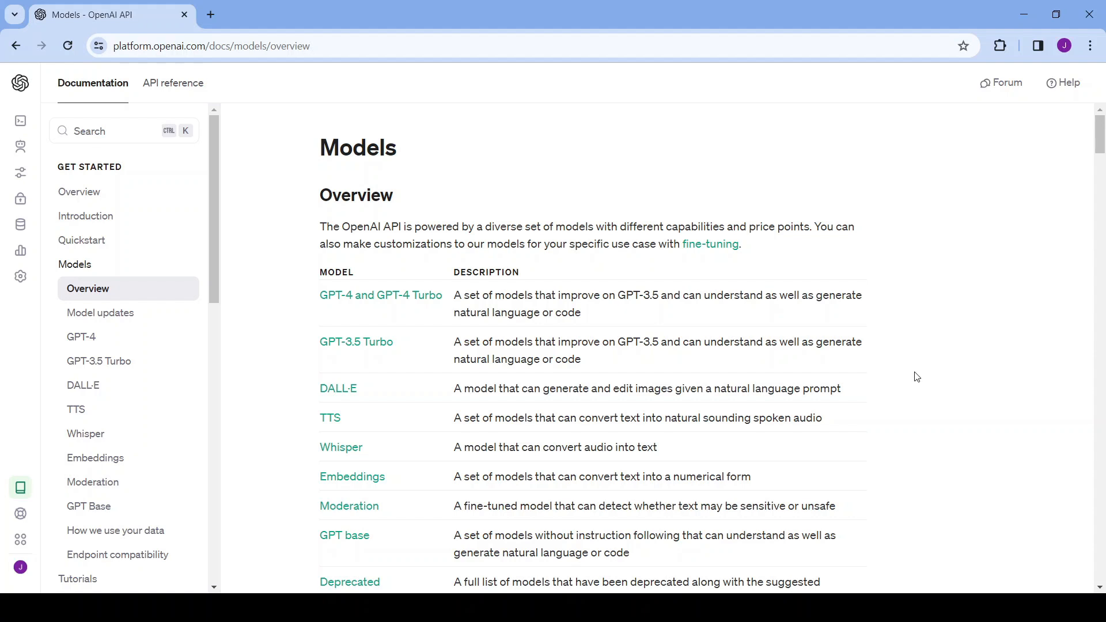
{"action": "mouse_move", "coordinate": [554, 287]}
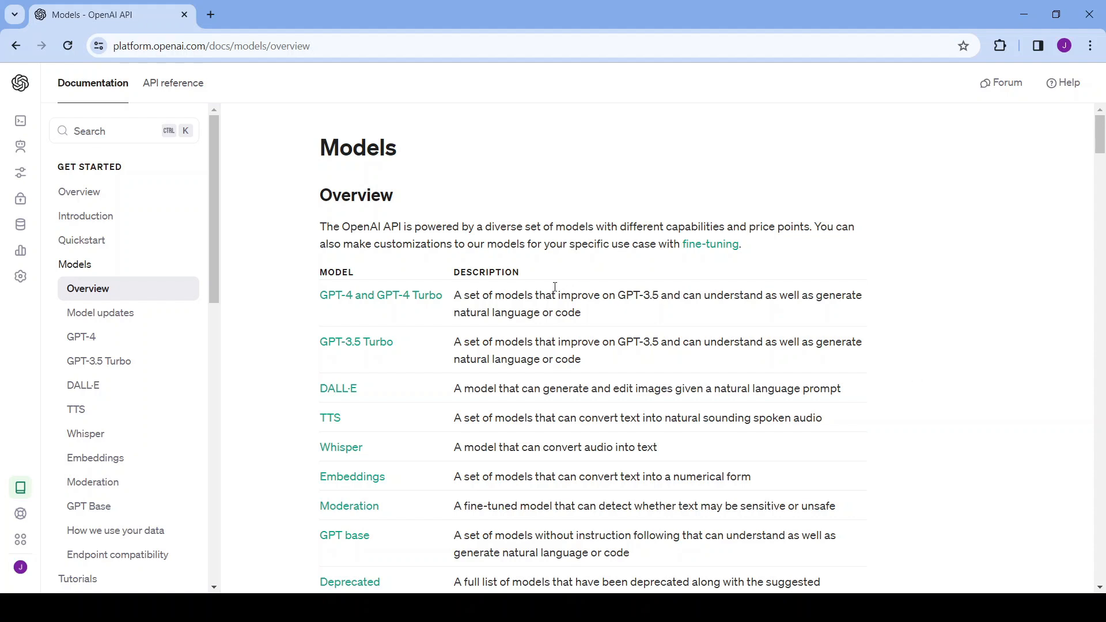
{"action": "mouse_move", "coordinate": [451, 304]}
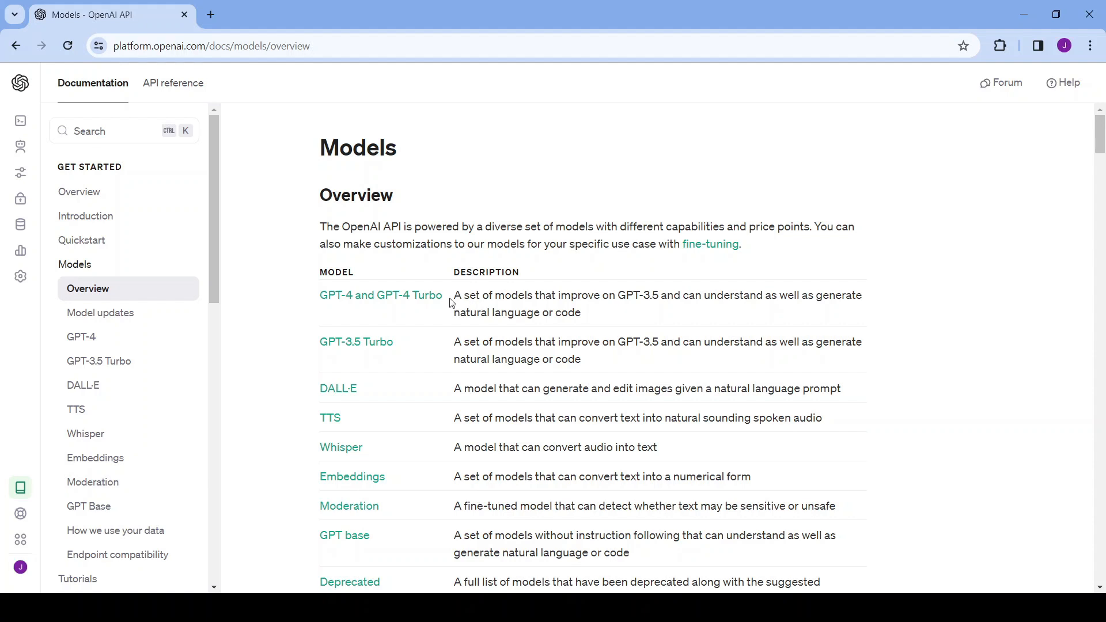
{"action": "mouse_move", "coordinate": [445, 385]}
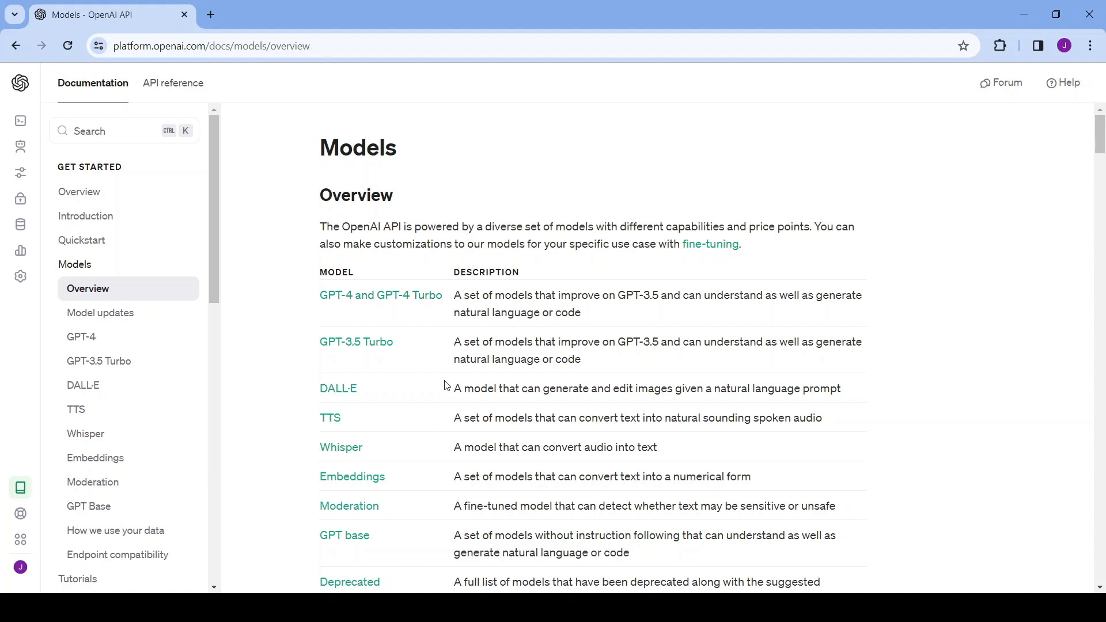
{"action": "mouse_move", "coordinate": [442, 386]}
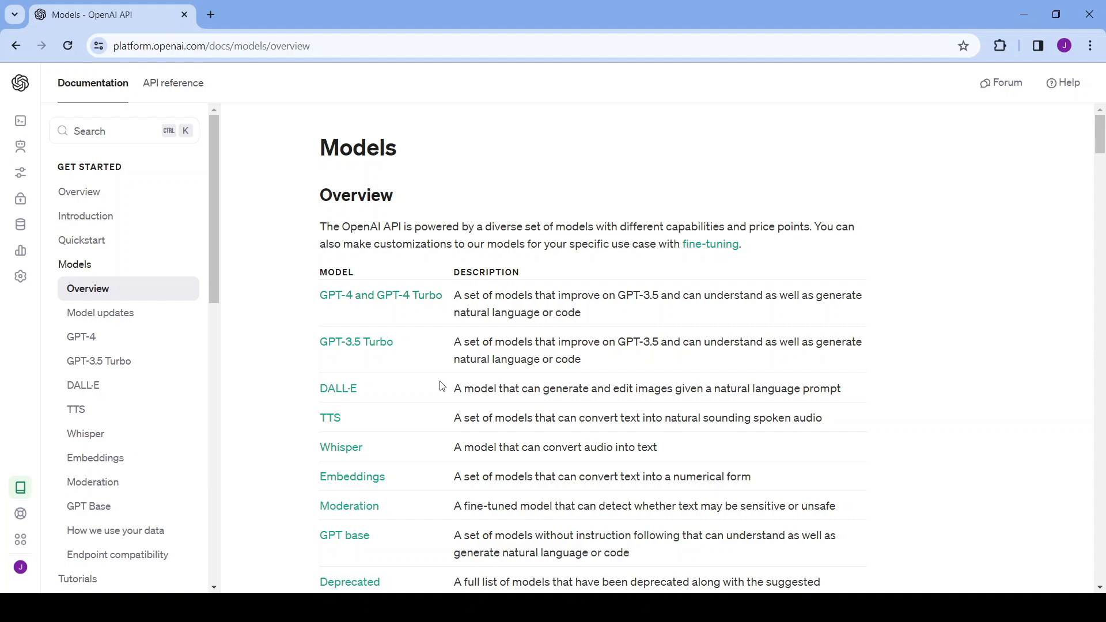
{"action": "mouse_move", "coordinate": [454, 412]}
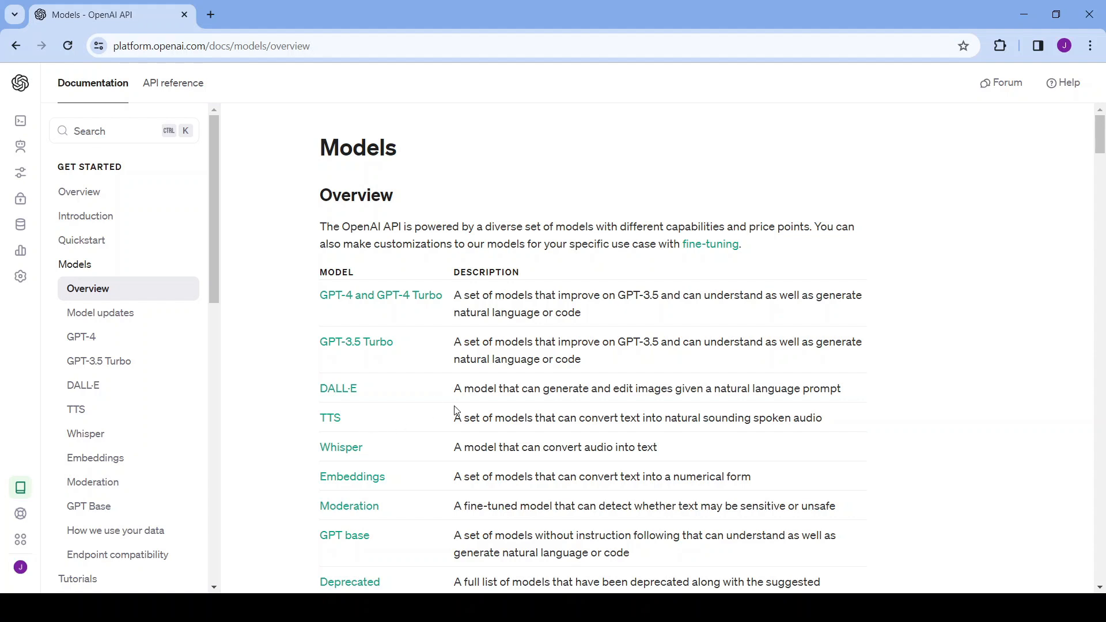
{"action": "mouse_move", "coordinate": [425, 451]}
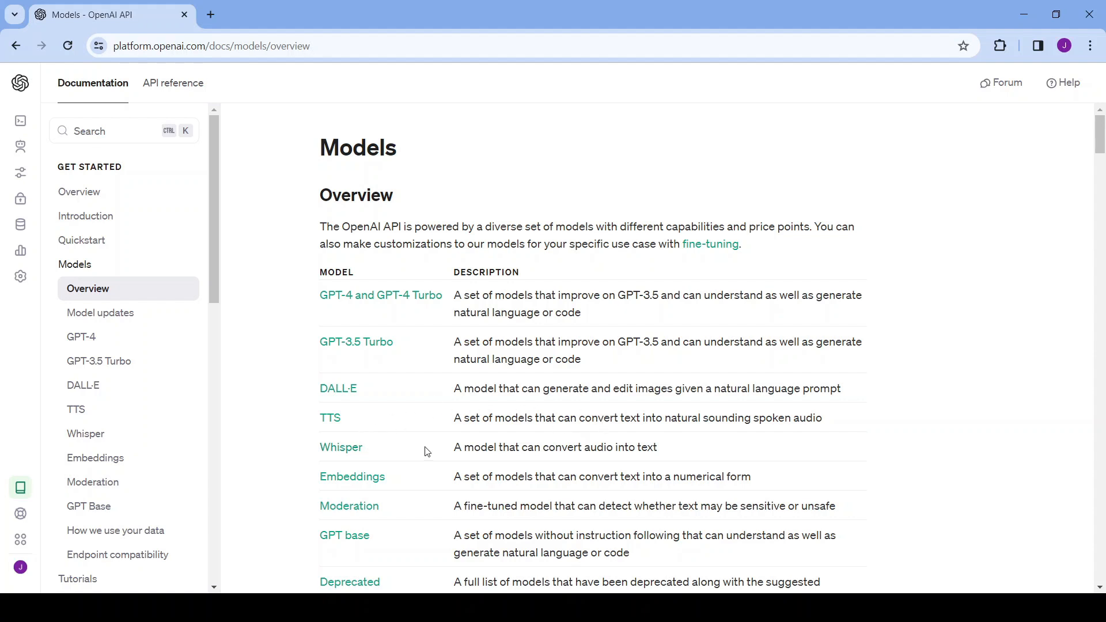
{"action": "mouse_move", "coordinate": [603, 447]}
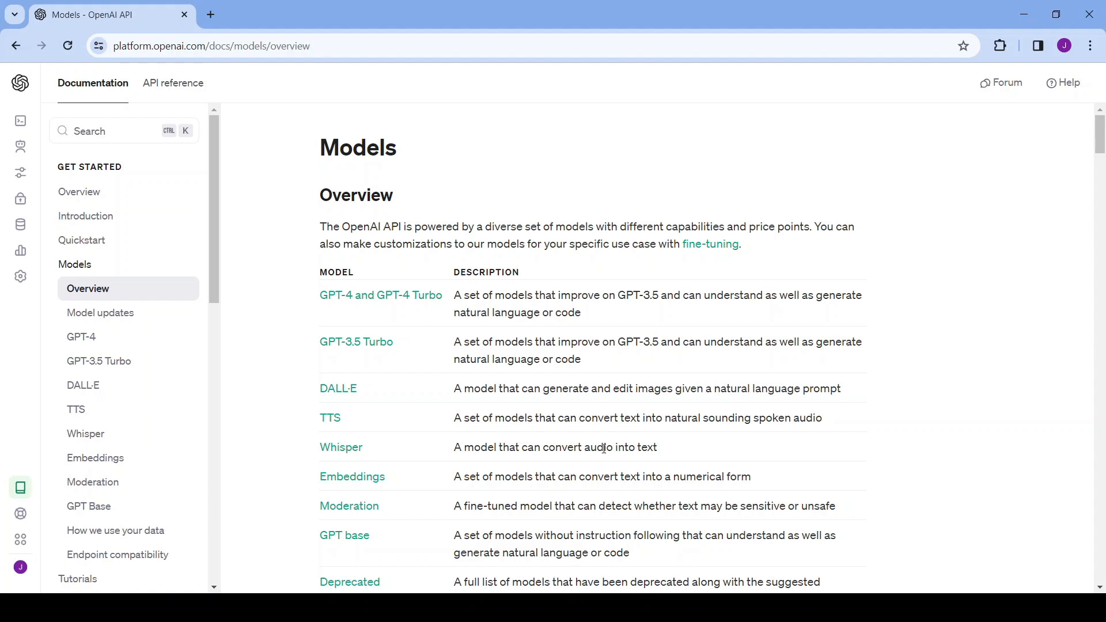
{"action": "mouse_move", "coordinate": [571, 382]}
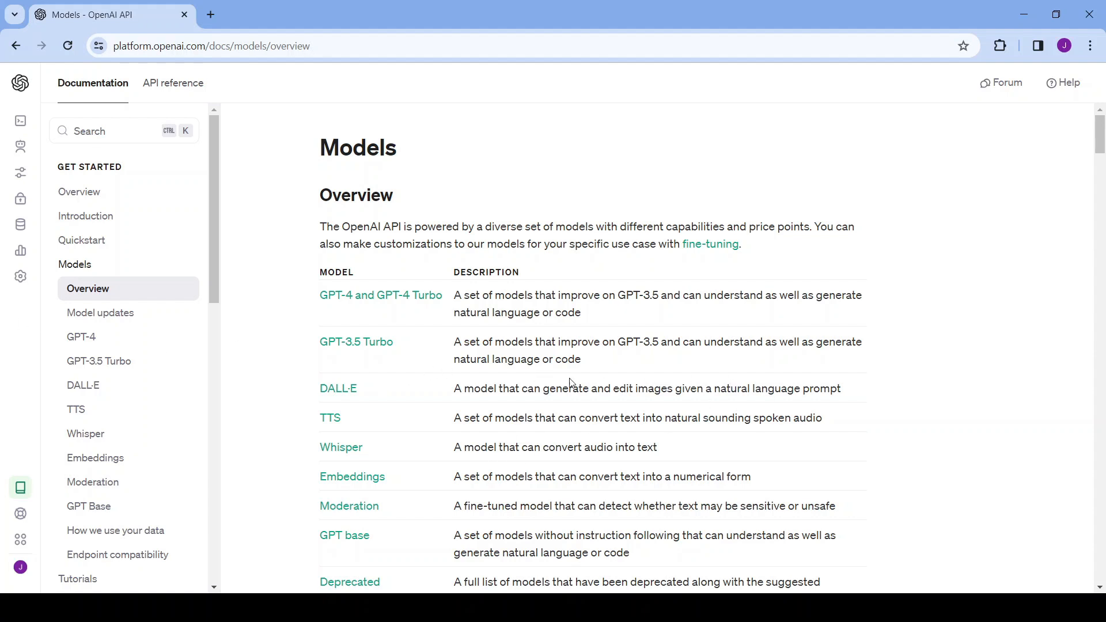
{"action": "mouse_move", "coordinate": [537, 376]}
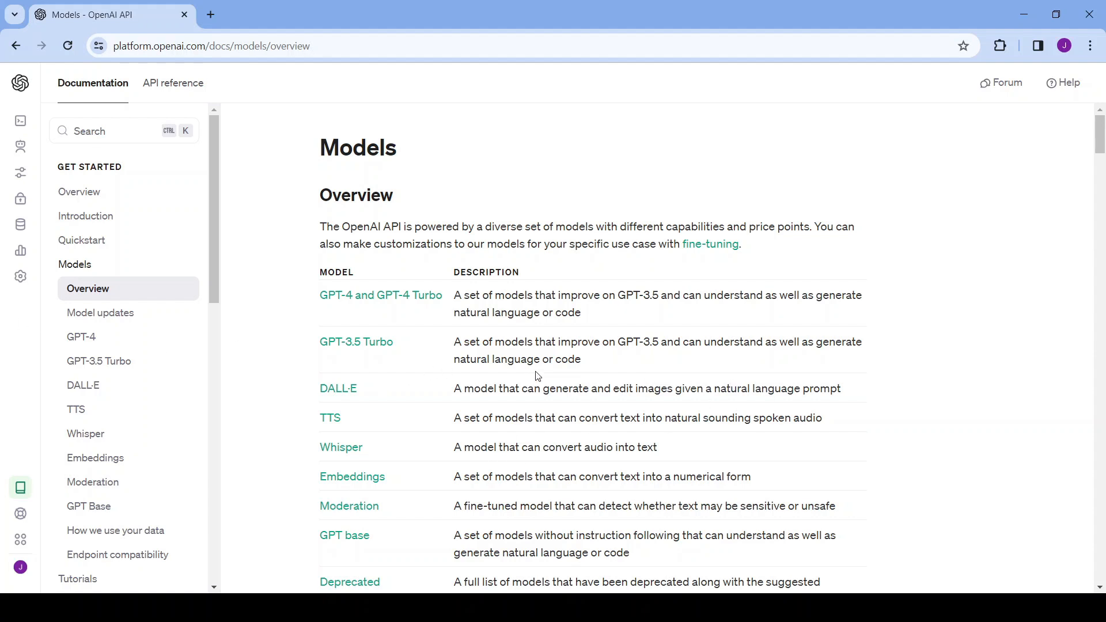
{"action": "mouse_move", "coordinate": [330, 346]}
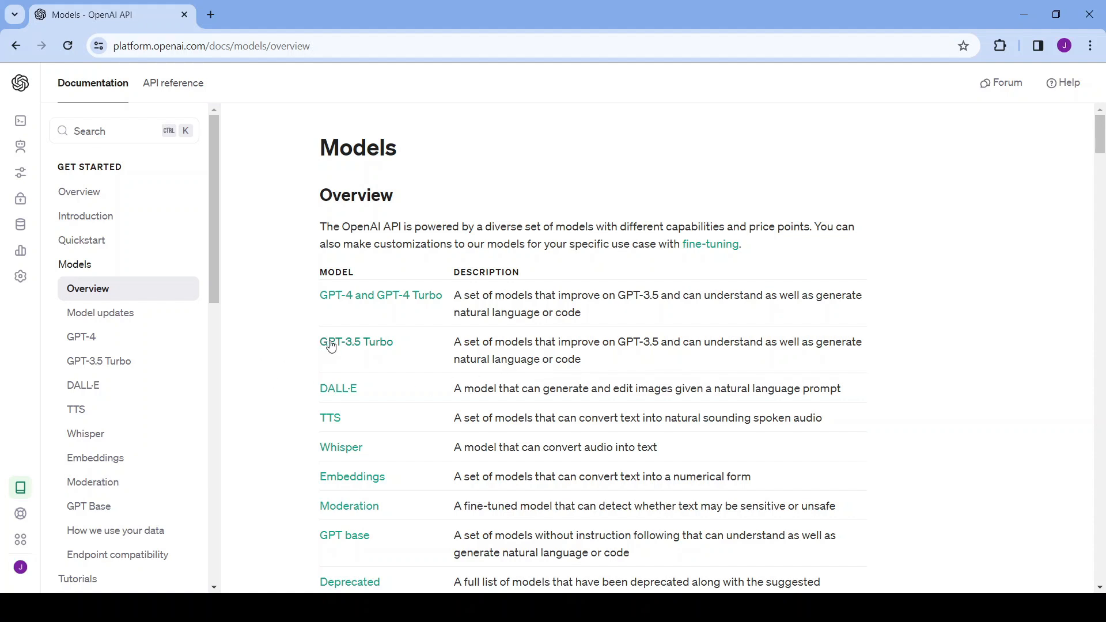
{"action": "mouse_move", "coordinate": [753, 318]}
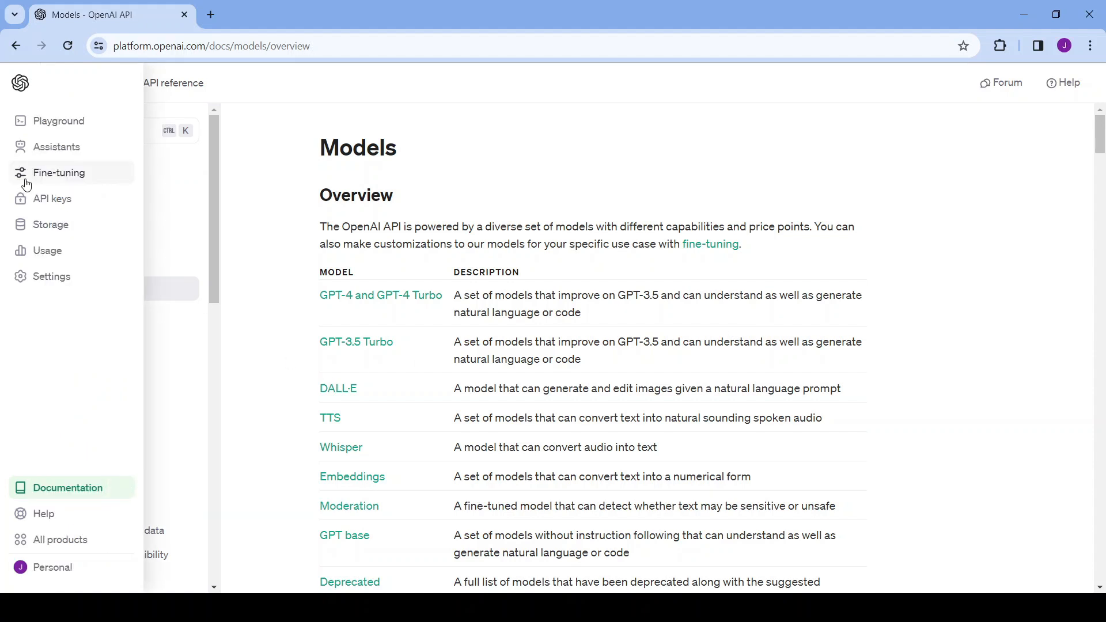
Go to the API keys page in the sidebar, showing the existing key mykey.
{"action": "left_click", "coordinate": [51, 198]}
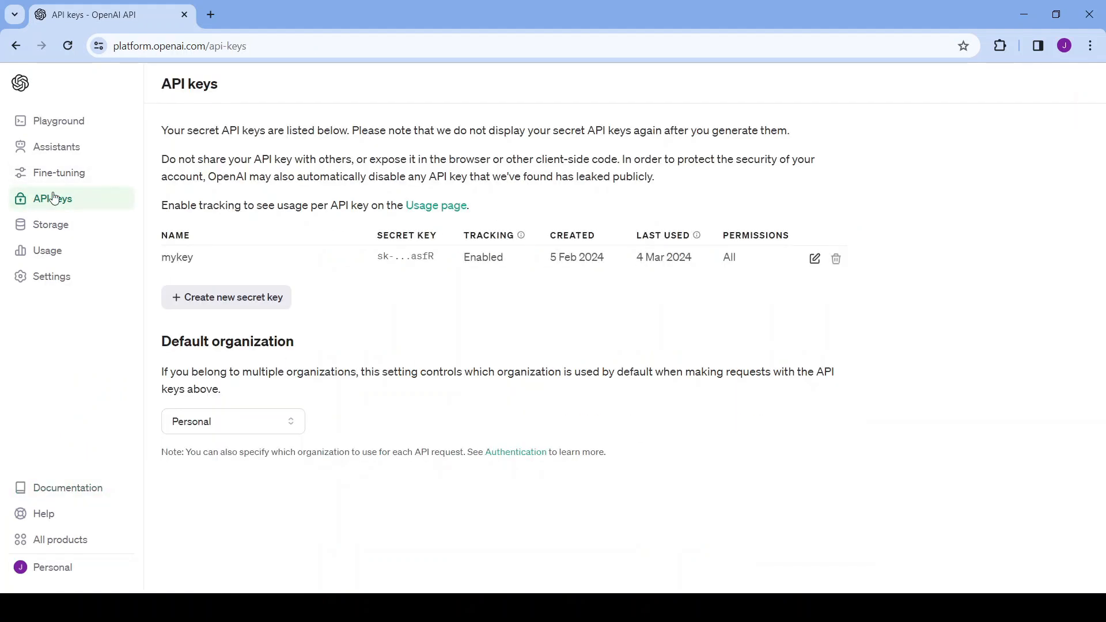
{"action": "mouse_move", "coordinate": [610, 342]}
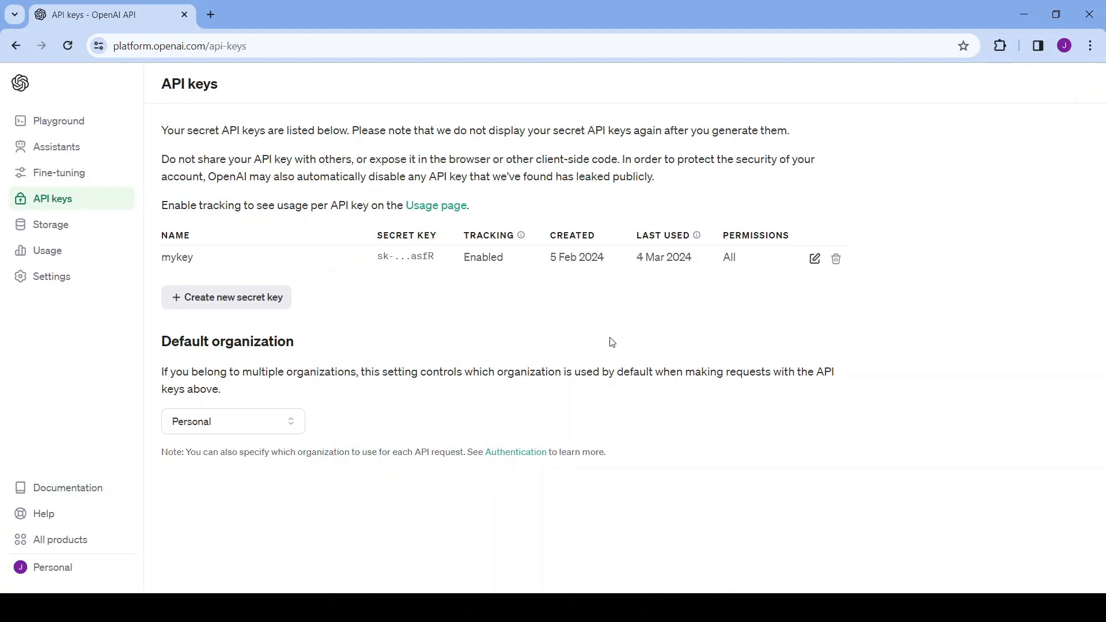
{"action": "mouse_move", "coordinate": [165, 291]}
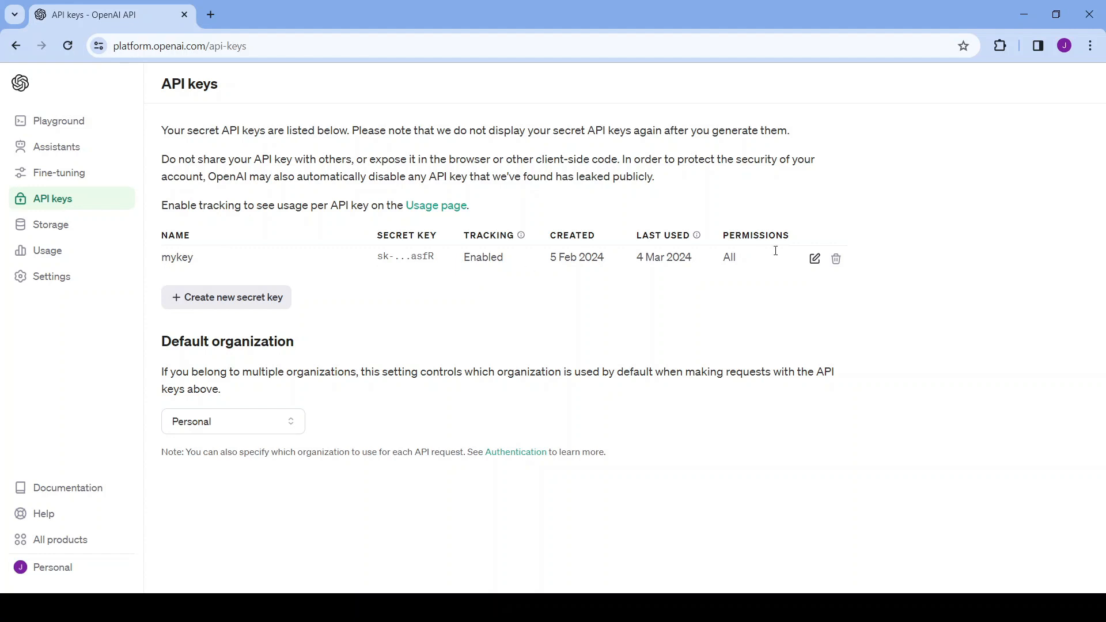
{"action": "mouse_move", "coordinate": [426, 323]}
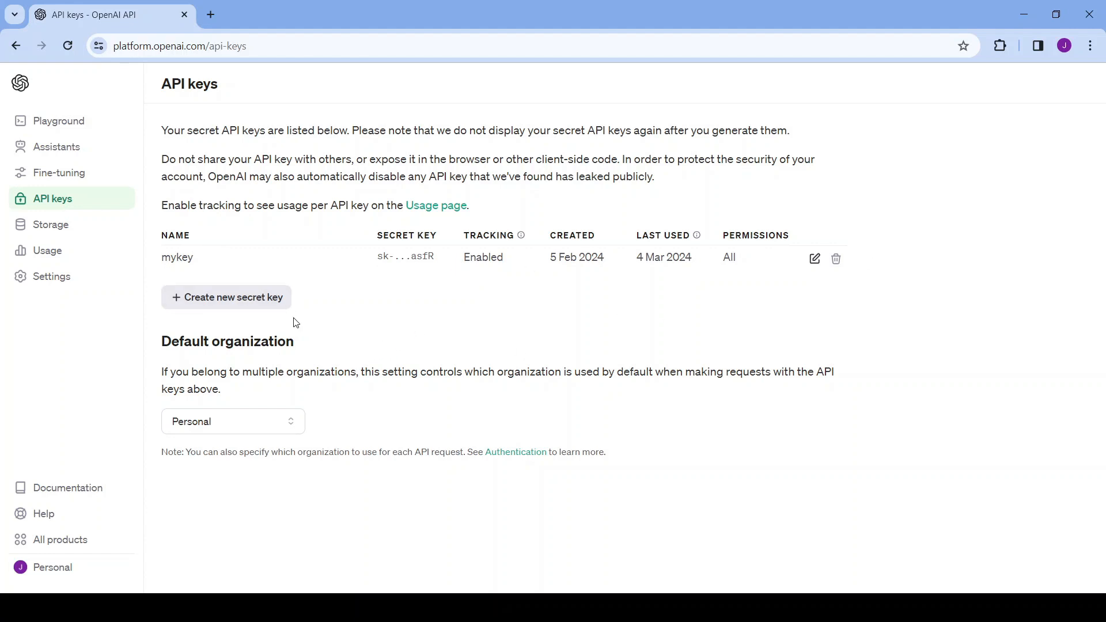
{"action": "mouse_move", "coordinate": [267, 306]}
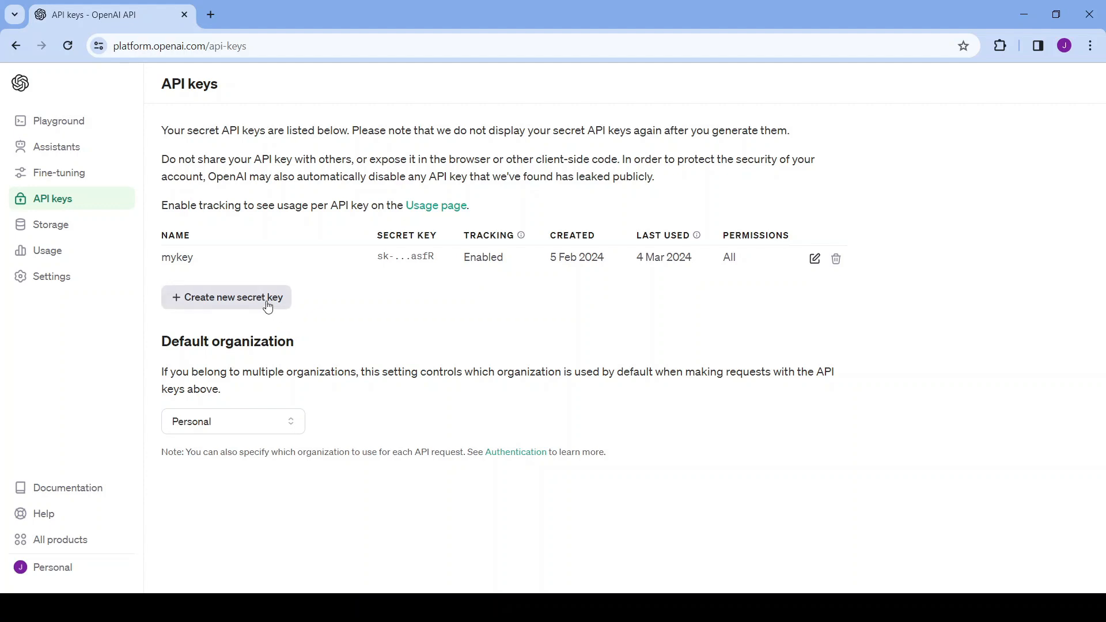
Create a full-permission secret key named 'key', copy it, and close the dialog.
{"action": "left_click", "coordinate": [227, 297]}
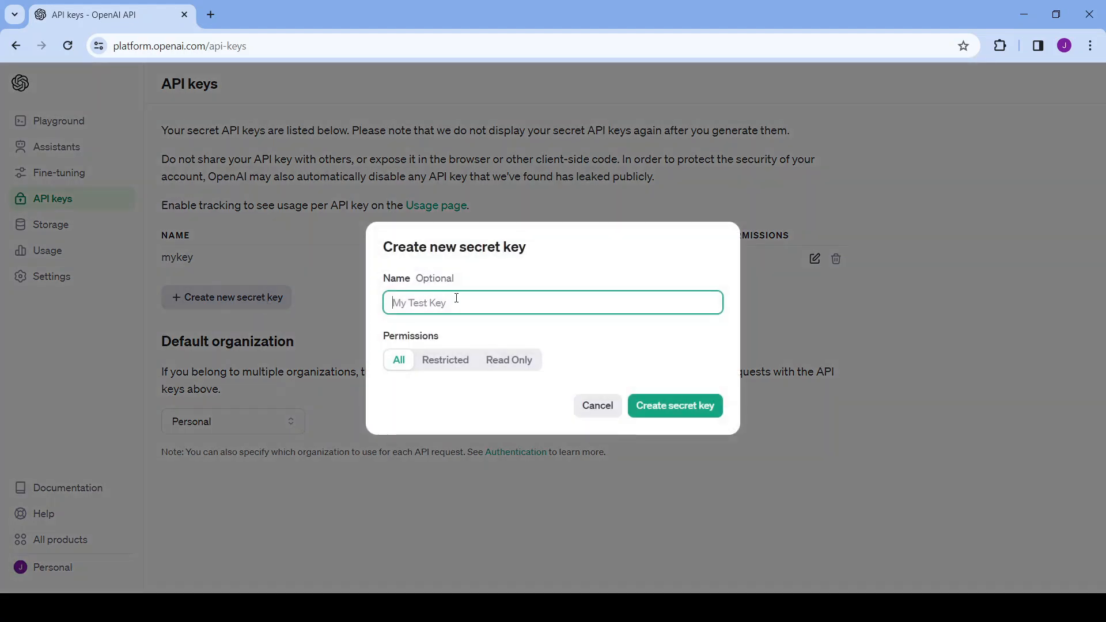
{"action": "type", "text": "k"}
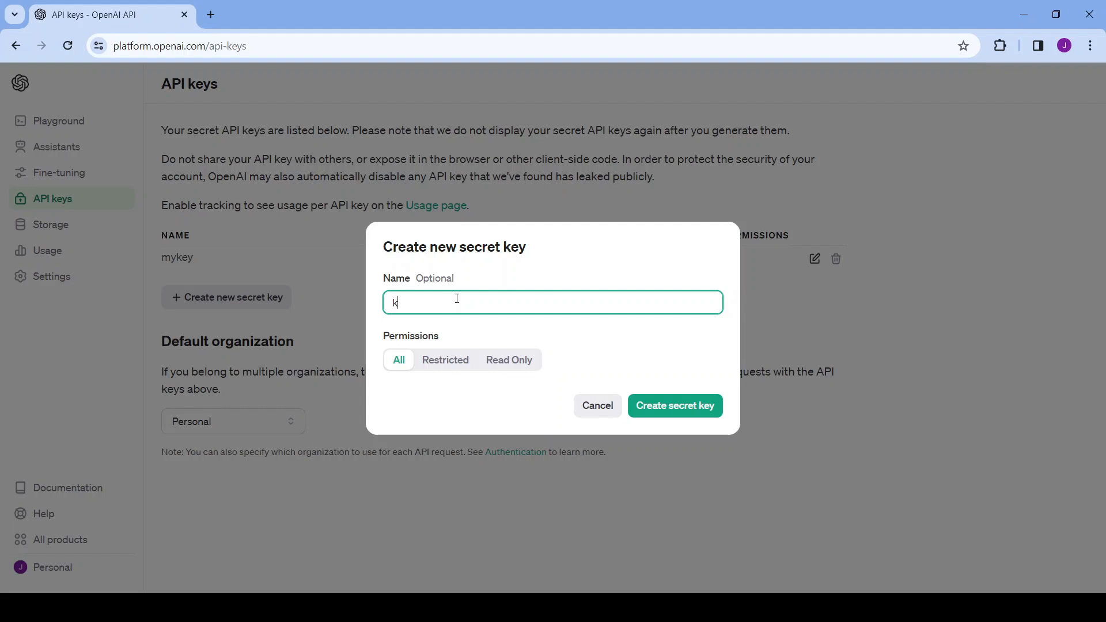
{"action": "type", "text": "ey"}
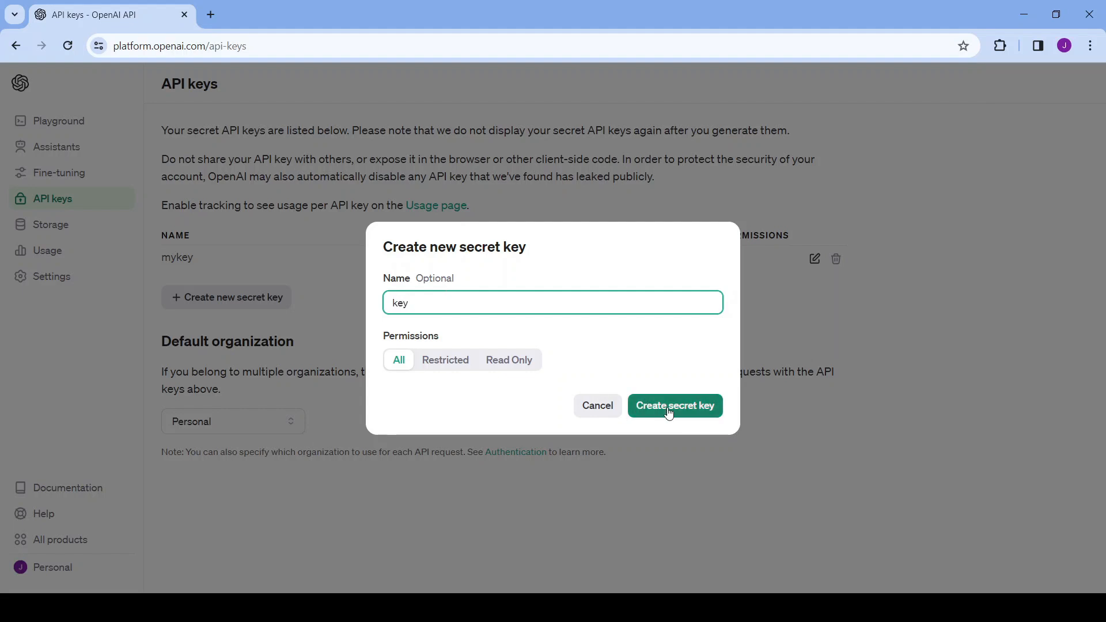
{"action": "left_click", "coordinate": [673, 405]}
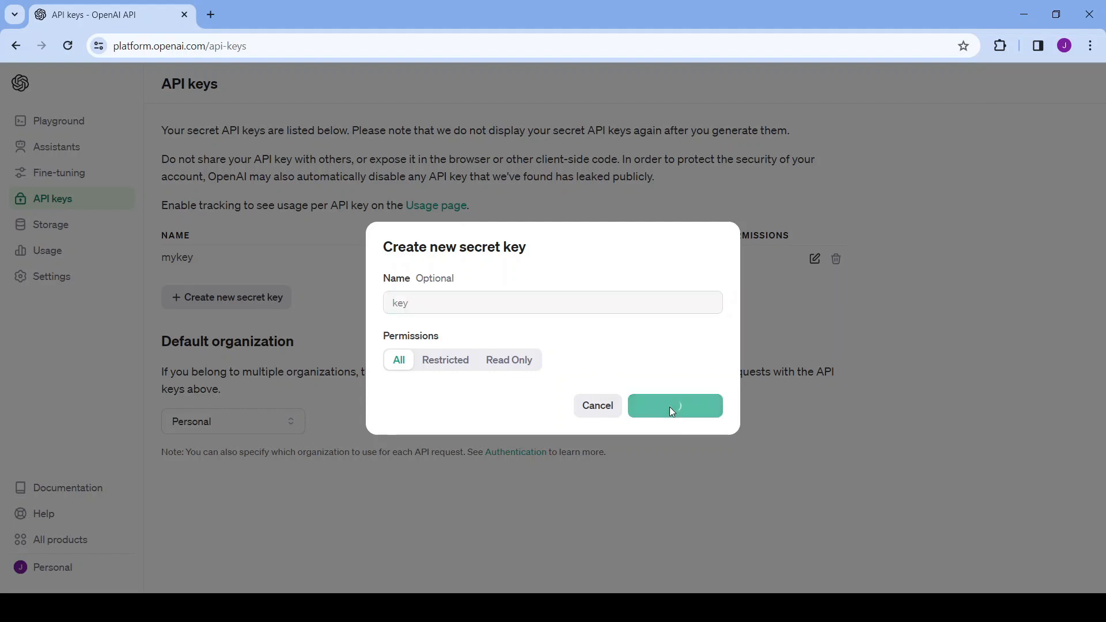
{"action": "left_click", "coordinate": [673, 406]}
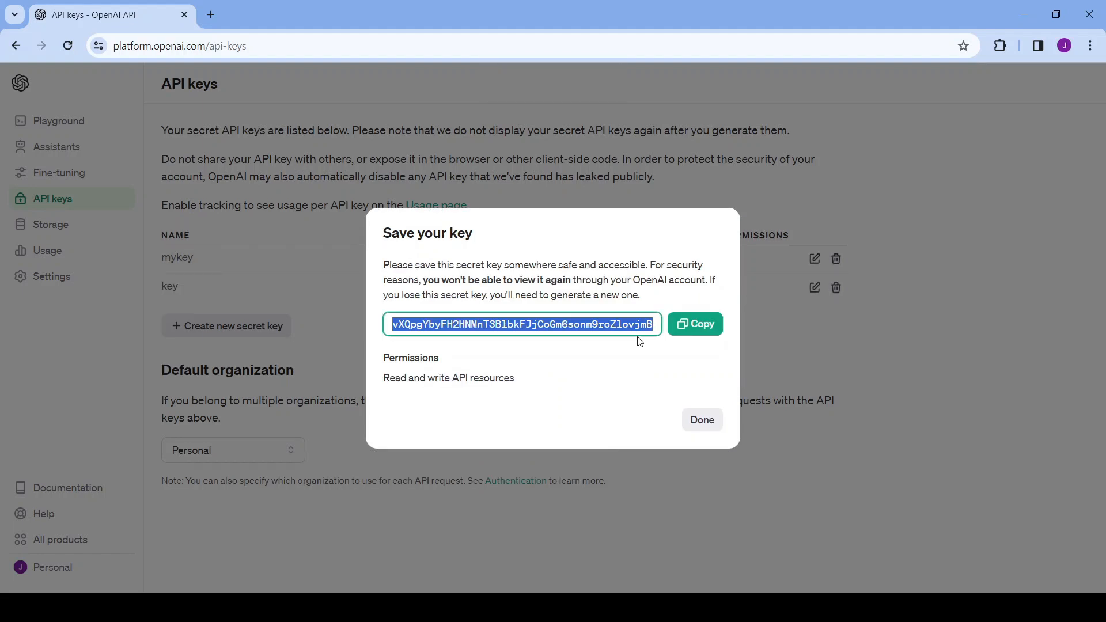
{"action": "left_click", "coordinate": [694, 324]}
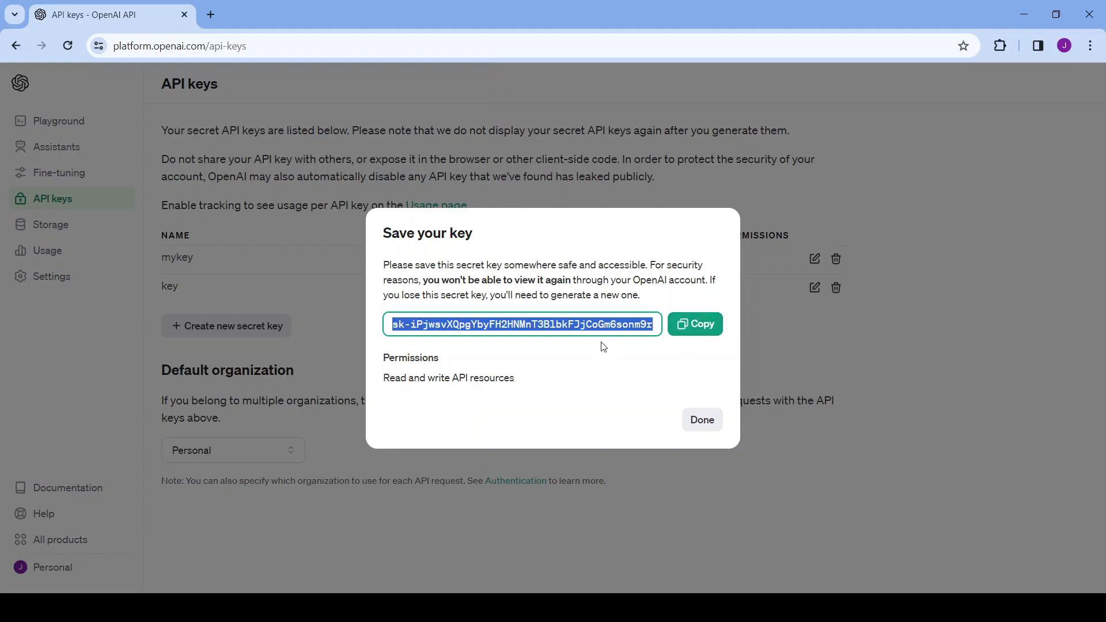
{"action": "left_click", "coordinate": [701, 420]}
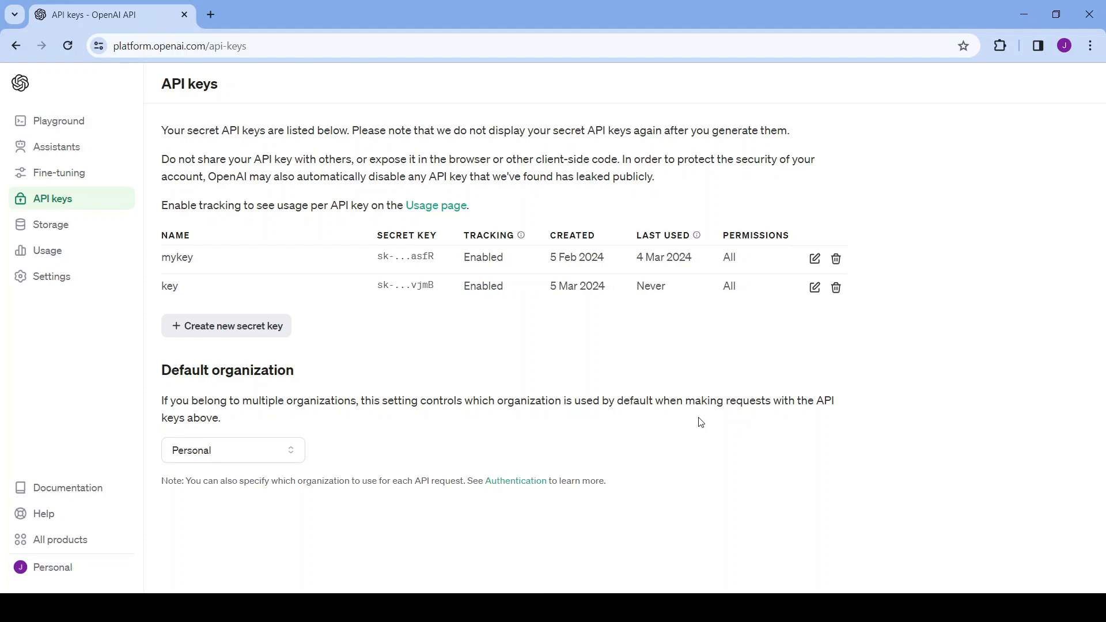
{"action": "left_click", "coordinate": [48, 250]}
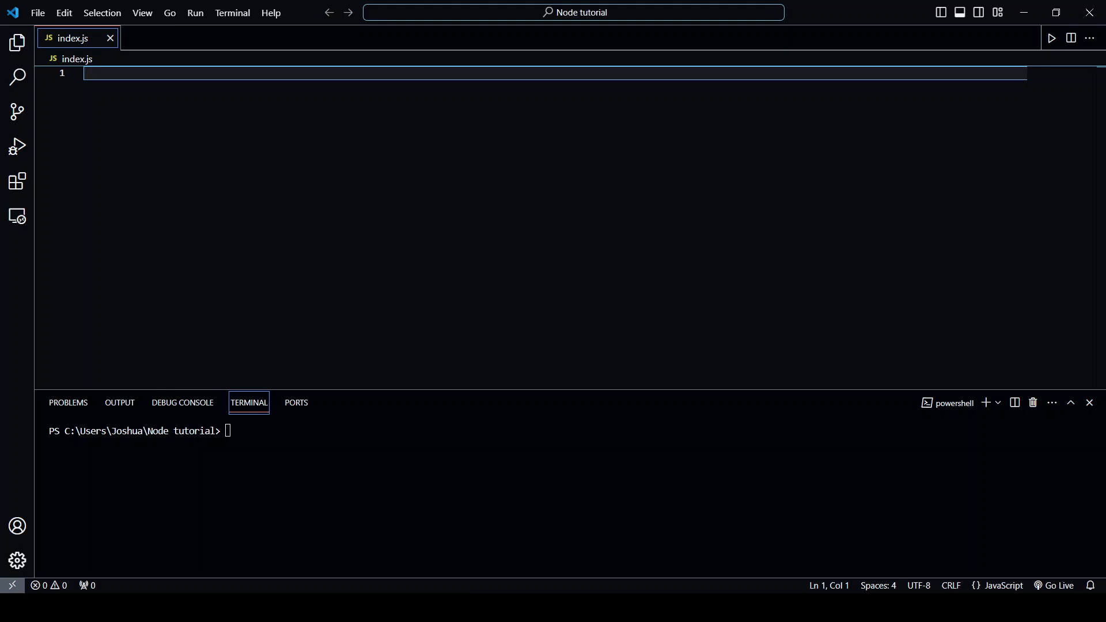
Run 'npm install openai' in the integrated terminal.
{"action": "type", "text": "n"}
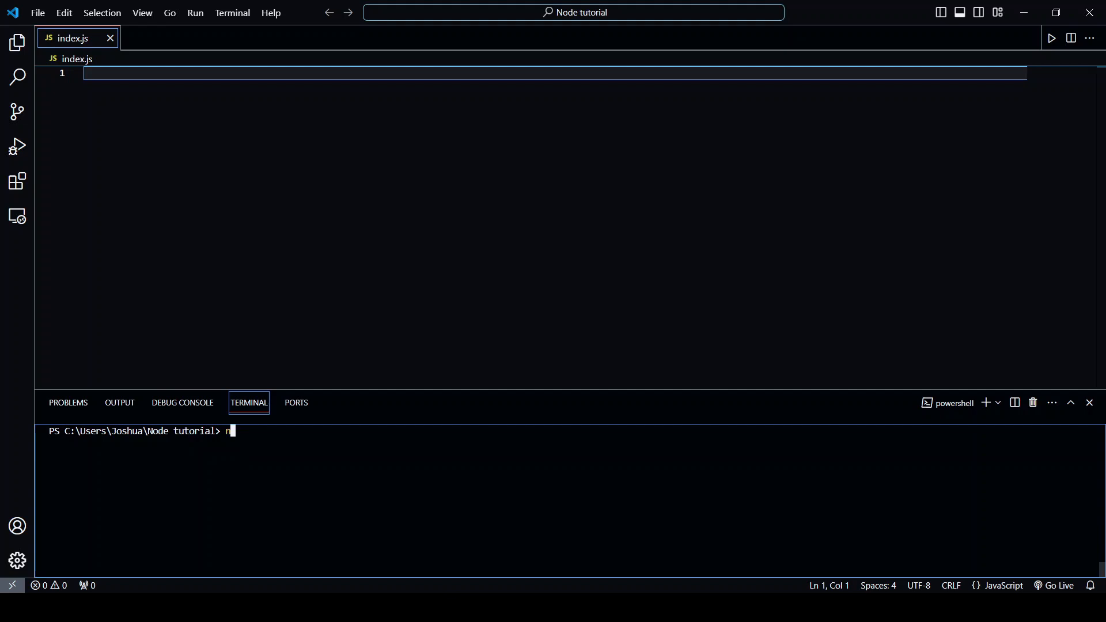
{"action": "type", "text": "pm install"}
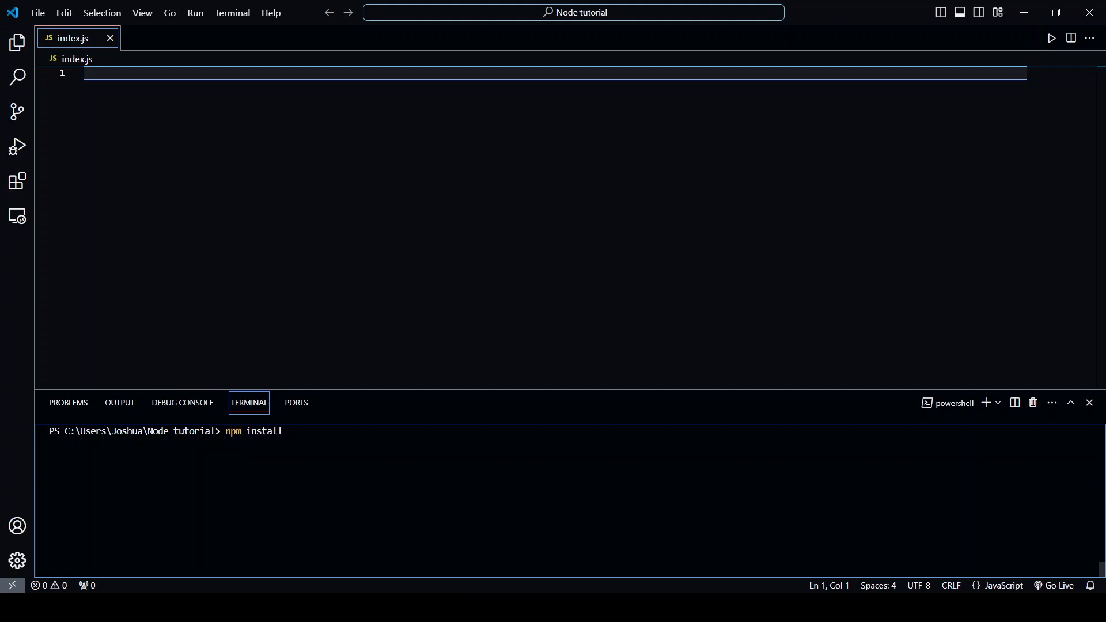
{"action": "type", "text": "openai"}
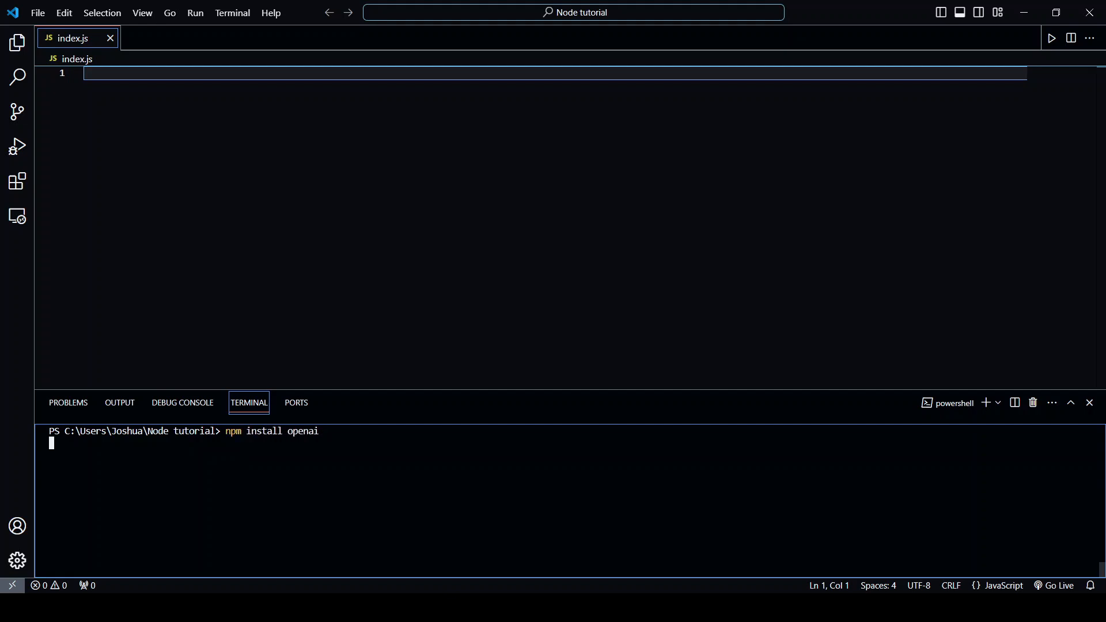
{"action": "key", "text": "Return"}
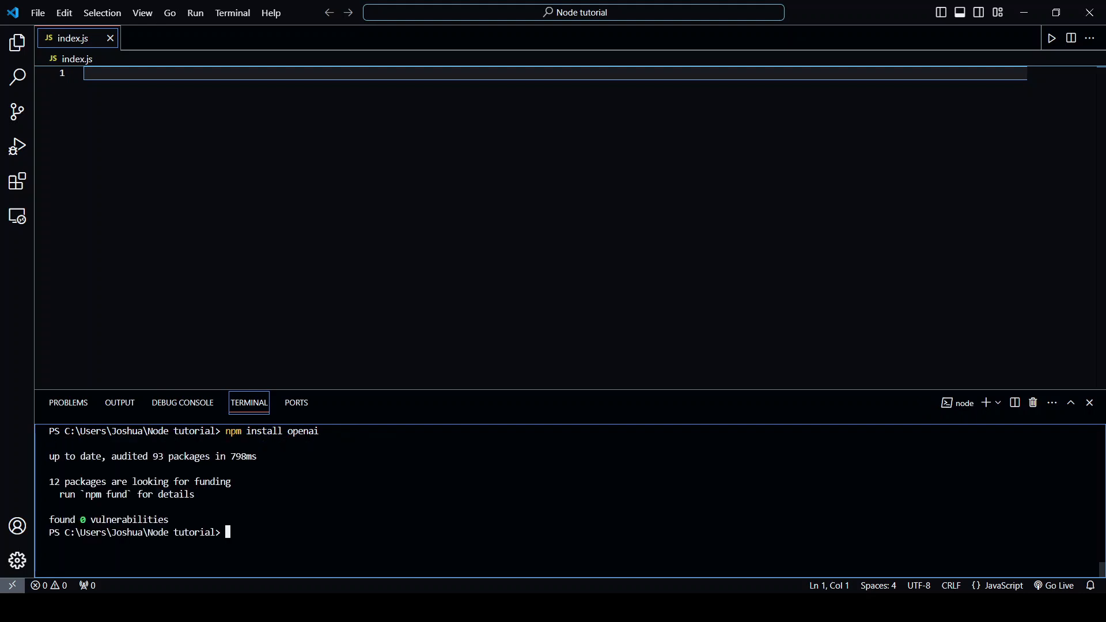
Write const openAI = require("openai") on line 1 of index.js.
{"action": "type", "text": "const"}
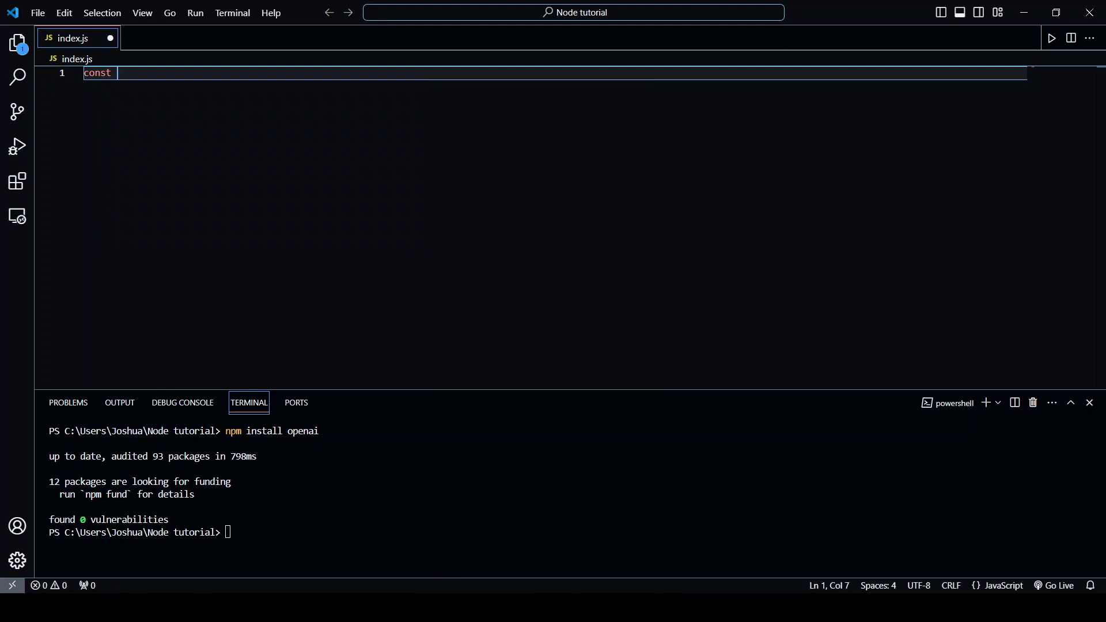
{"action": "type", "text": "openAI = require(\"openai"}
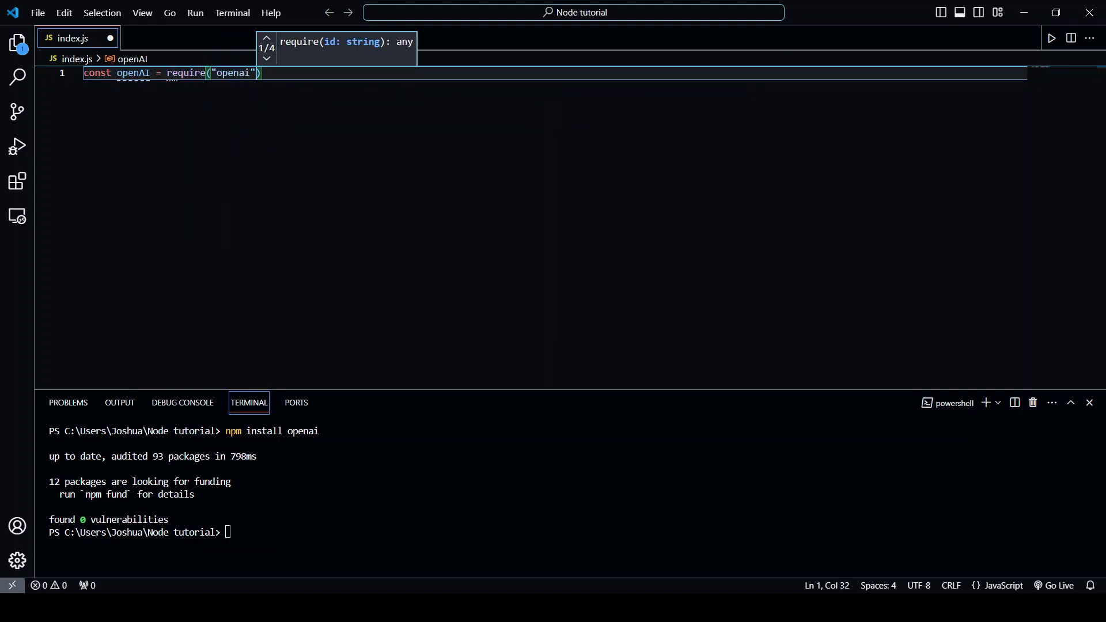
{"action": "key", "text": "Enter"}
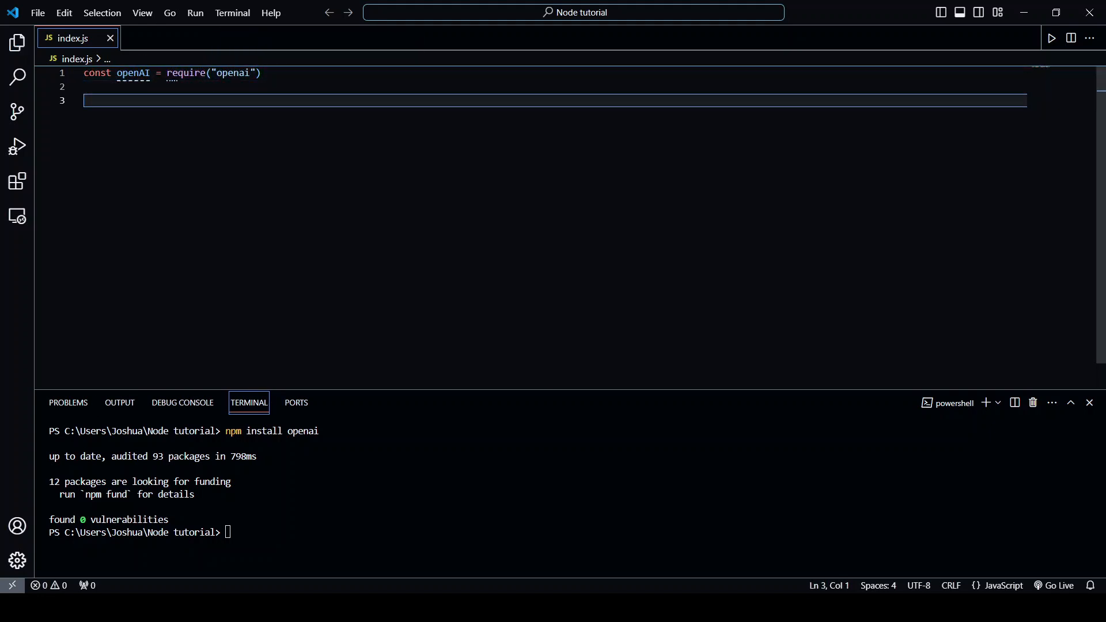
Add const client = new openAI.OpenAI({apiKey: "sk-..."}) using the pasted secret key.
{"action": "type", "text": "const client ="}
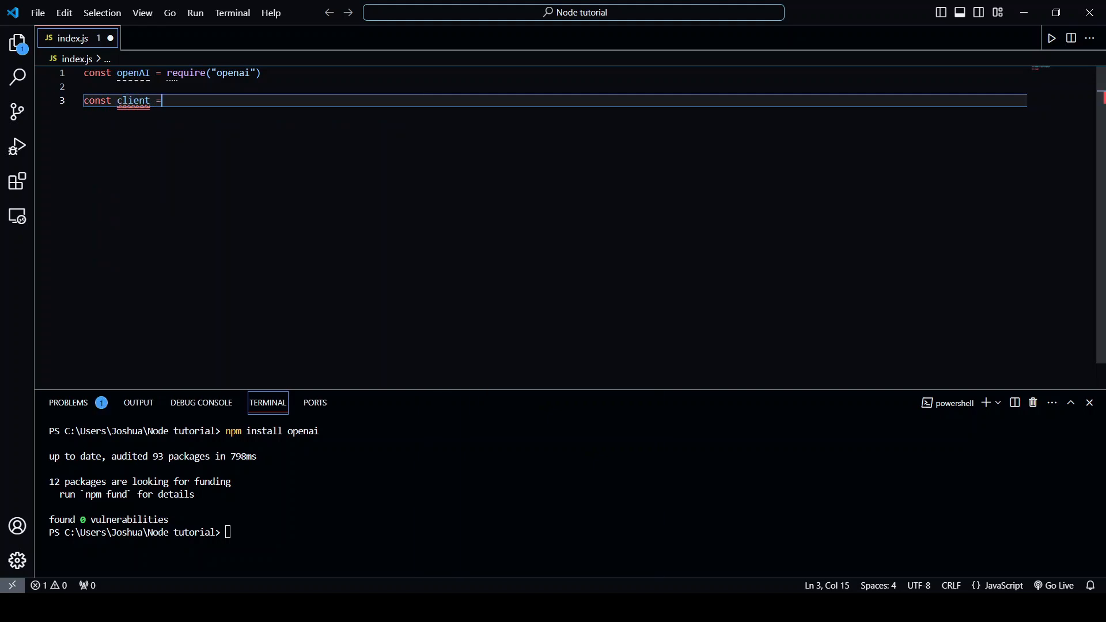
{"action": "type", "text": "new"}
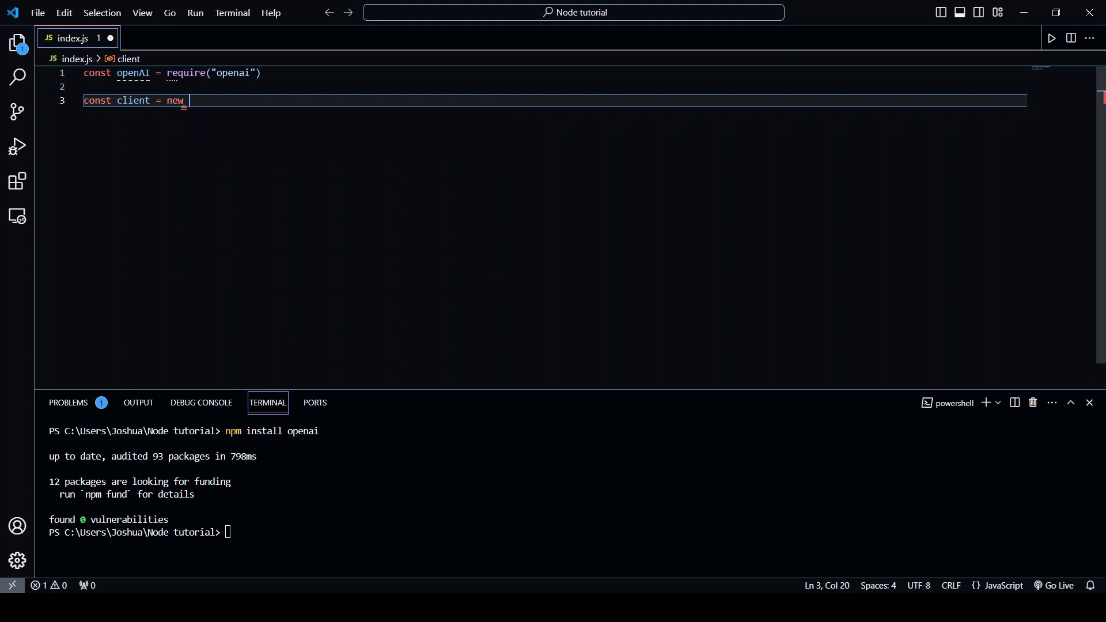
{"action": "type", "text": "open"}
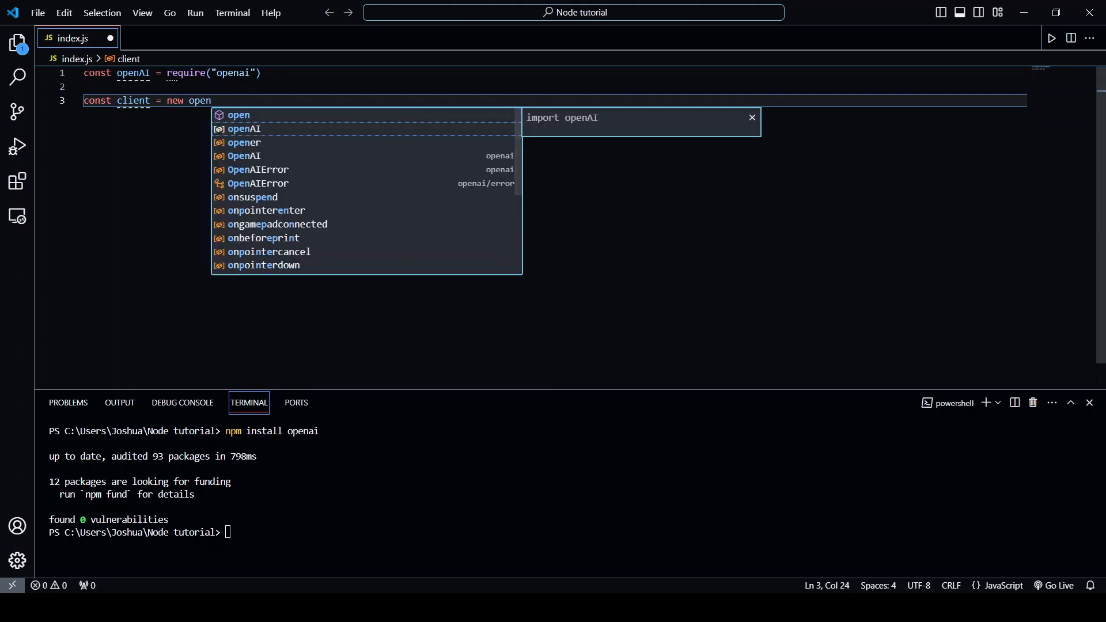
{"action": "type", "text": "AI.open"}
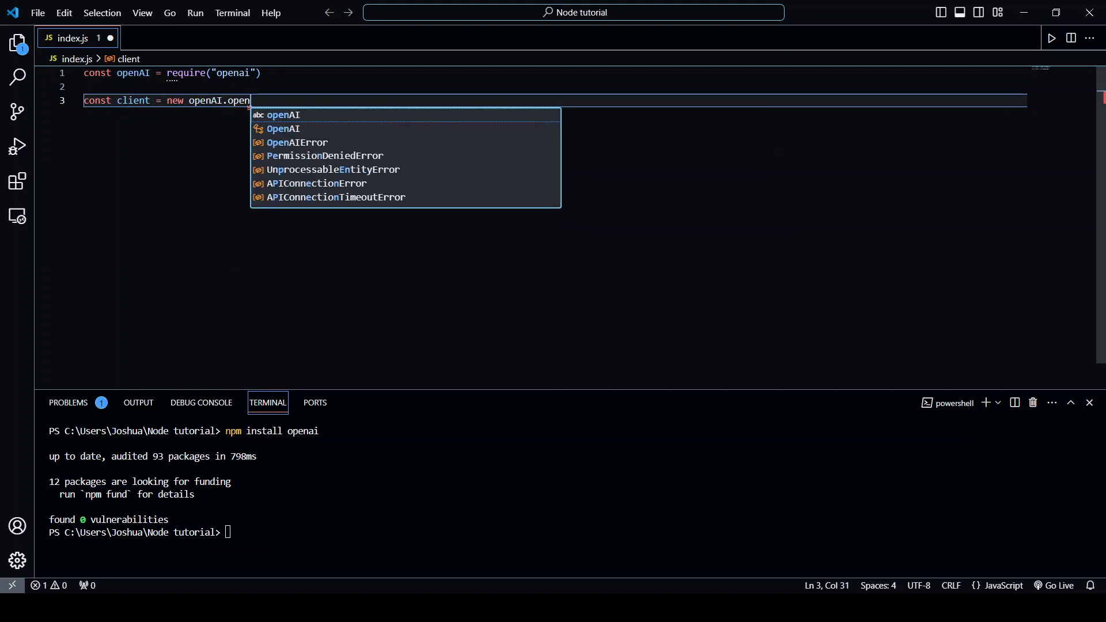
{"action": "left_click", "coordinate": [282, 129]}
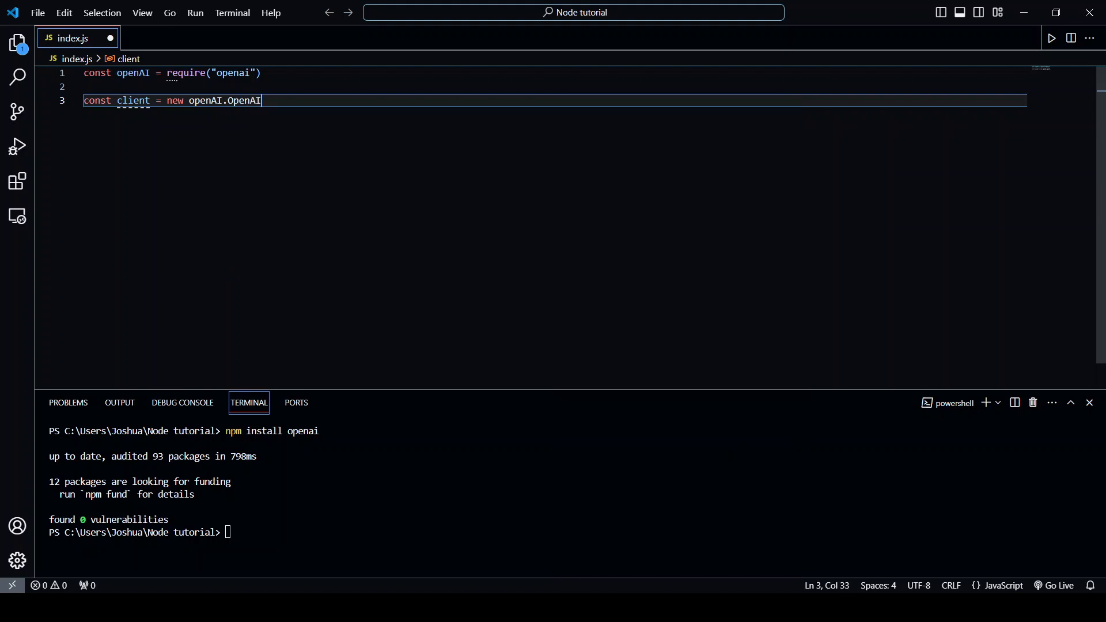
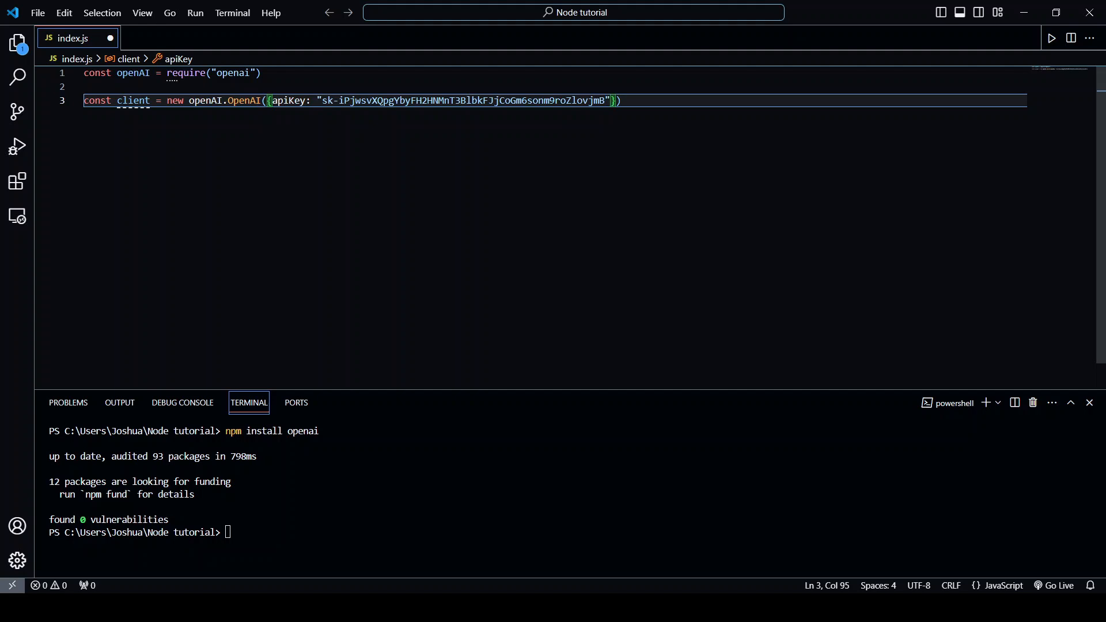
{"action": "key", "text": "Enter"}
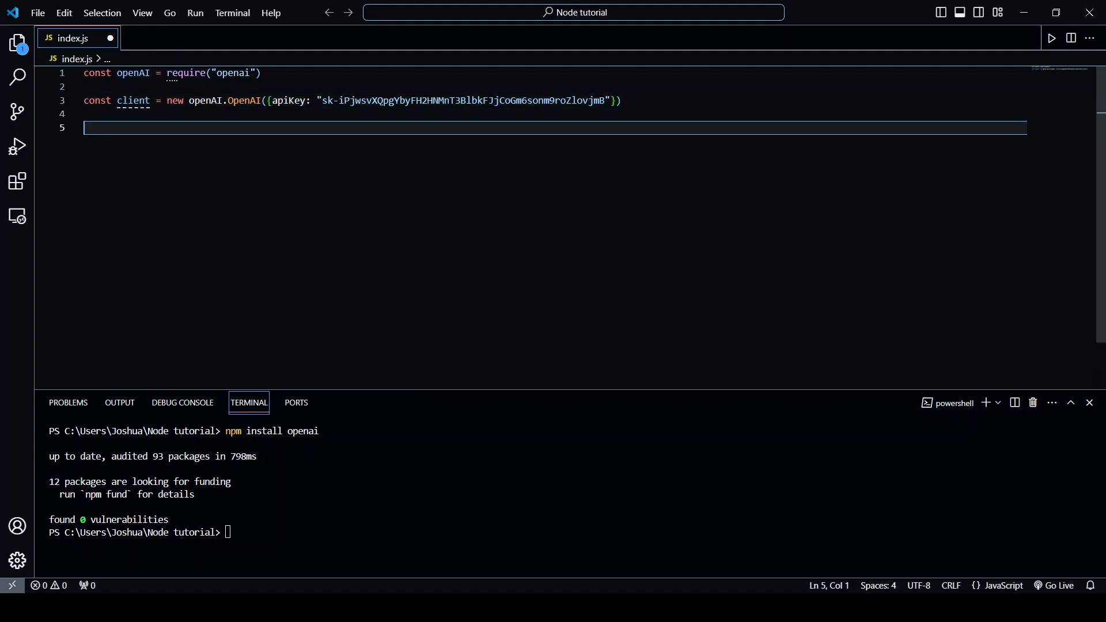
Write async function runPrompt with a try block below the client line.
{"action": "type", "text": "async"}
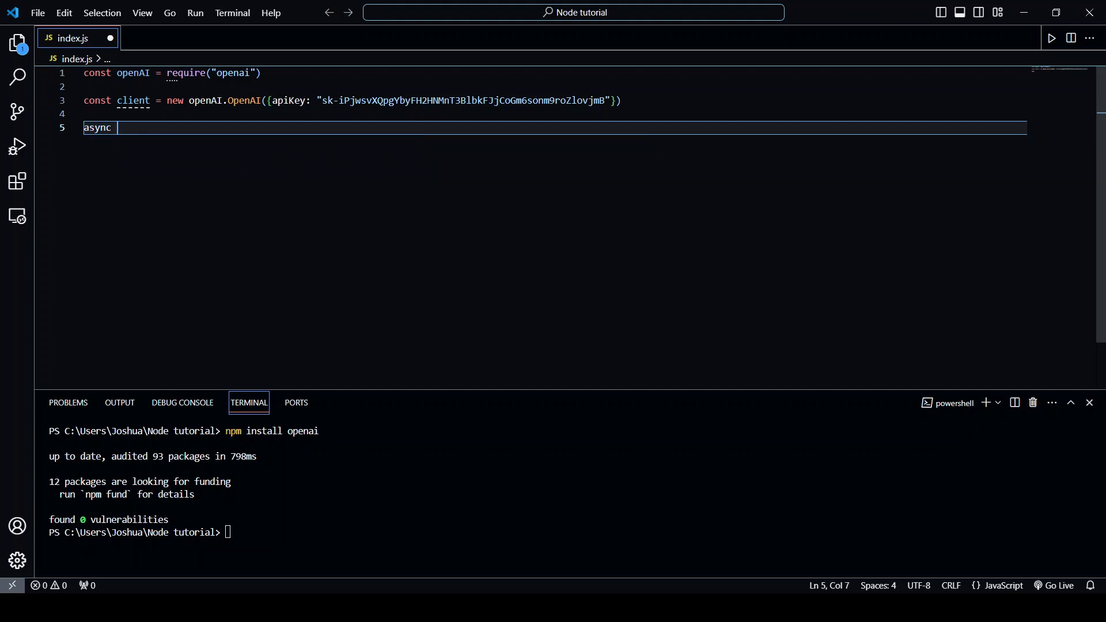
{"action": "type", "text": "function runPrompt() {"}
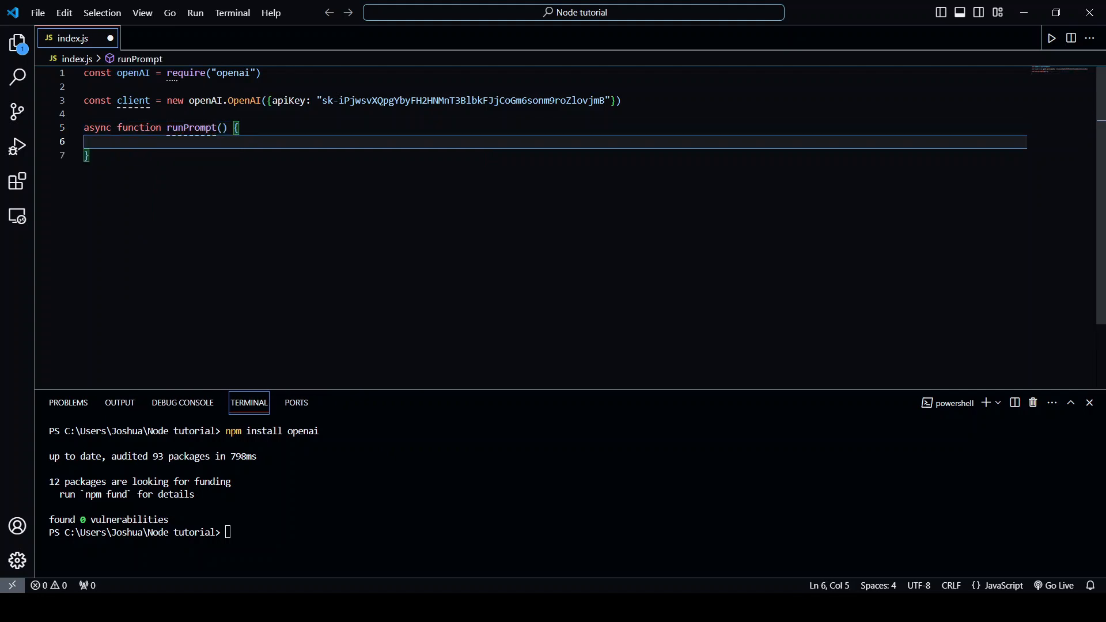
{"action": "type", "text": "const"}
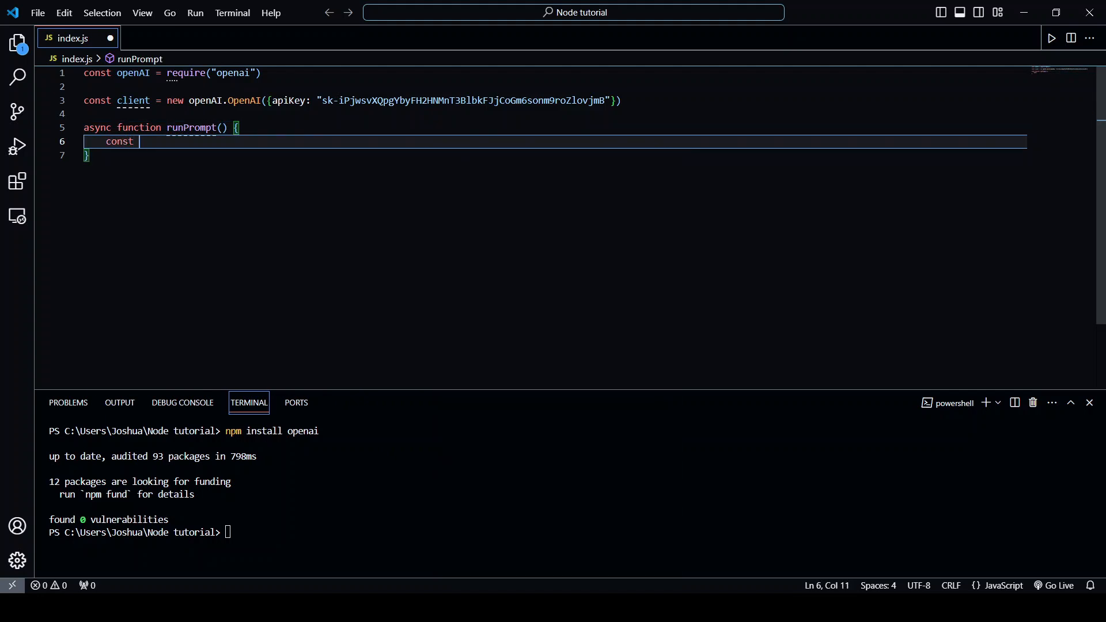
{"action": "type", "text": "comple"}
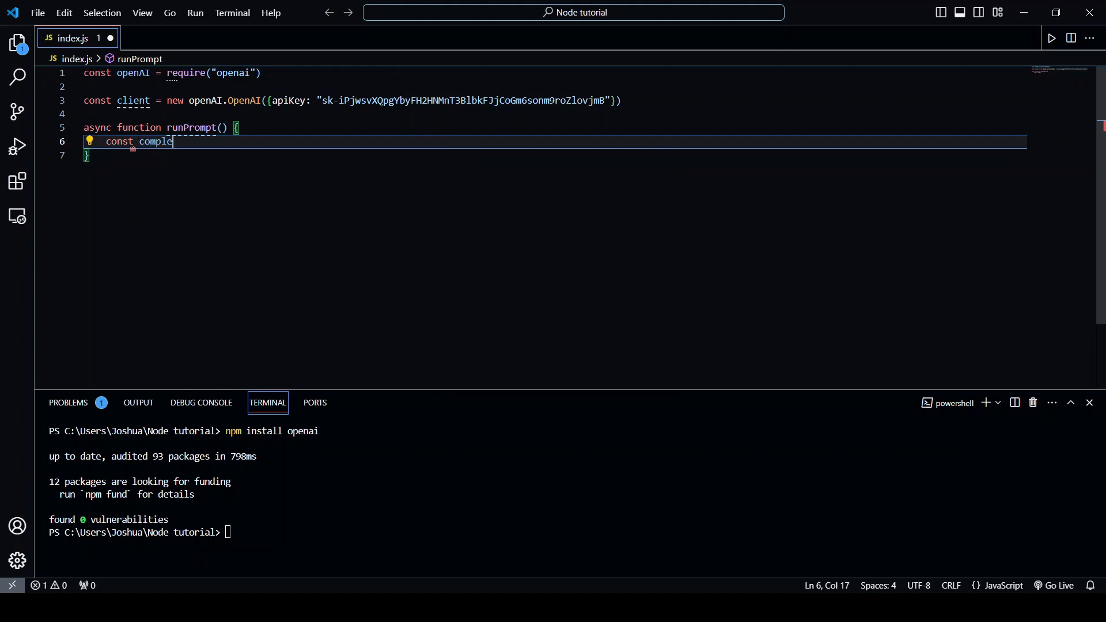
{"action": "type", "text": "tions"}
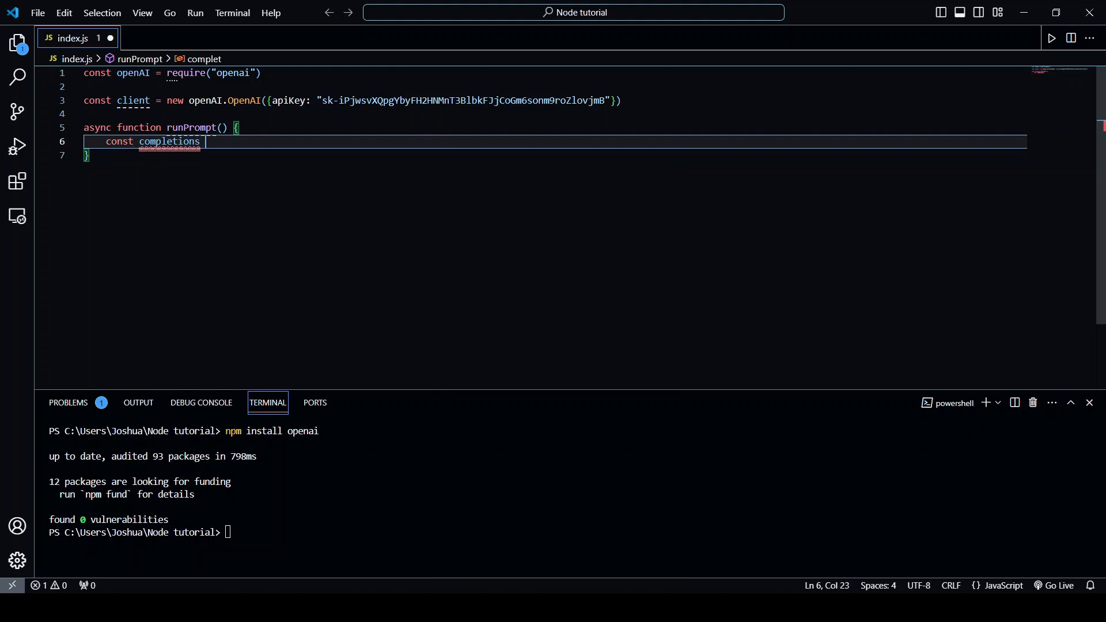
{"action": "type", "text": "="}
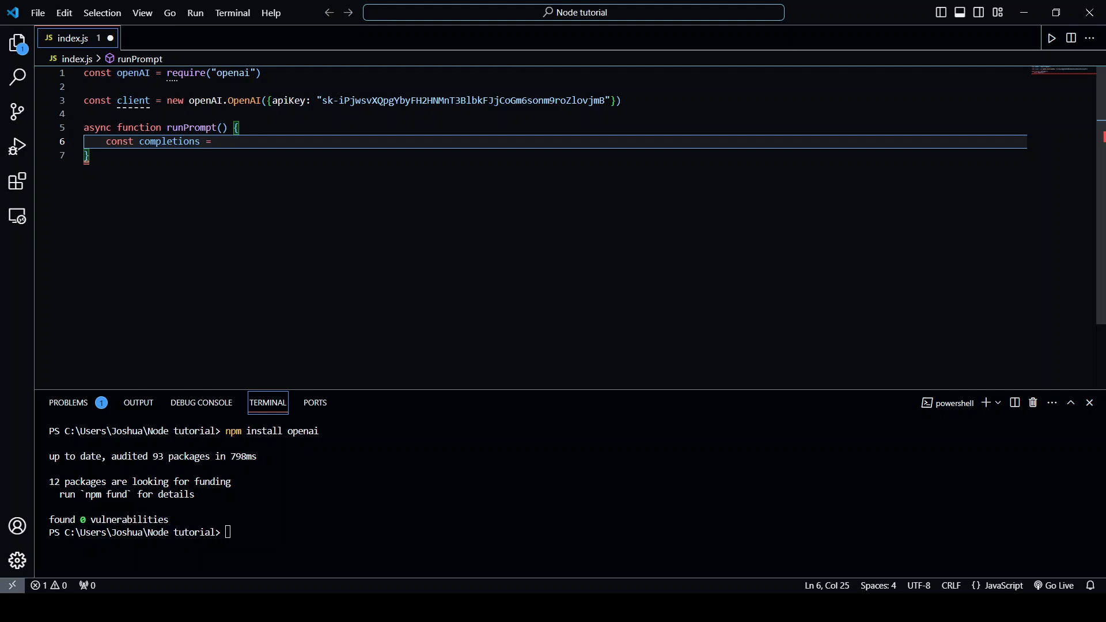
{"action": "type", "text": "await"}
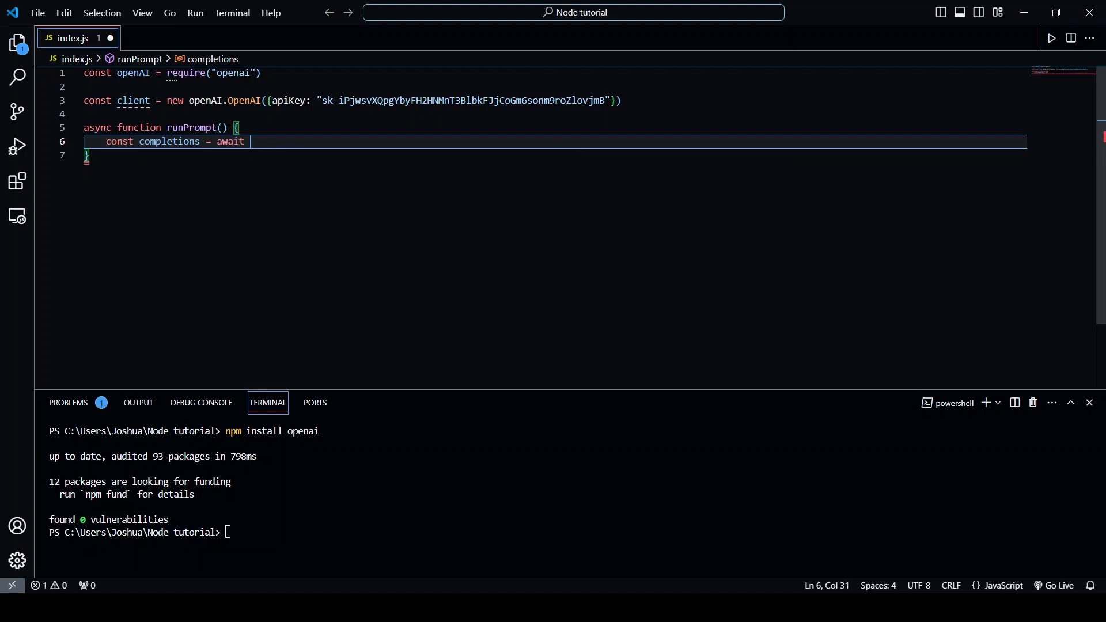
{"action": "type", "text": "client."}
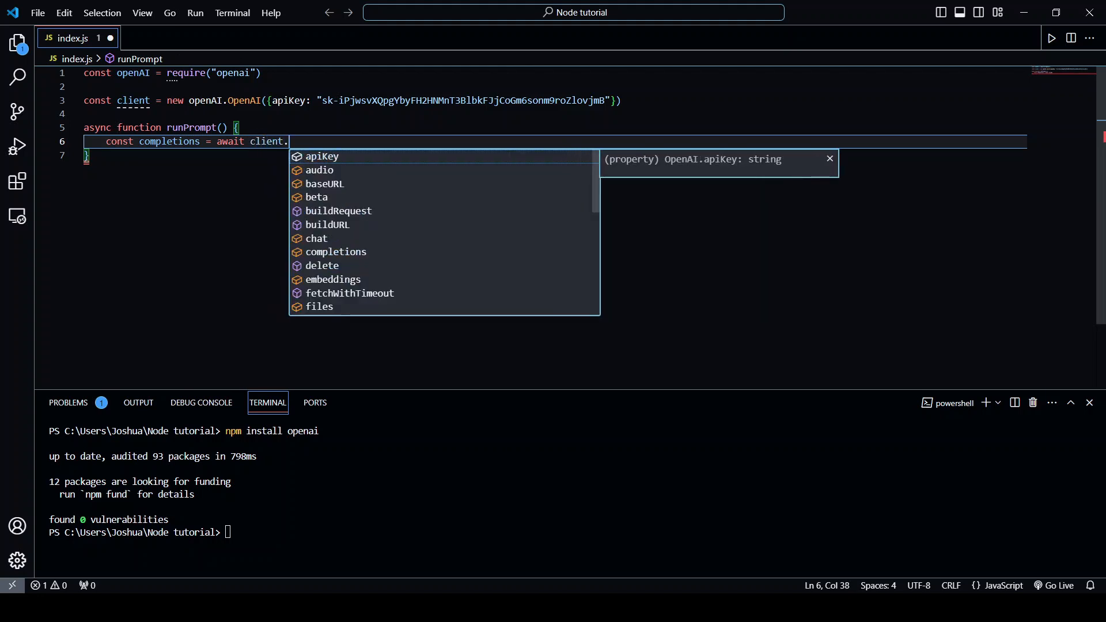
{"action": "type", "text": "chat.completions.create({"}
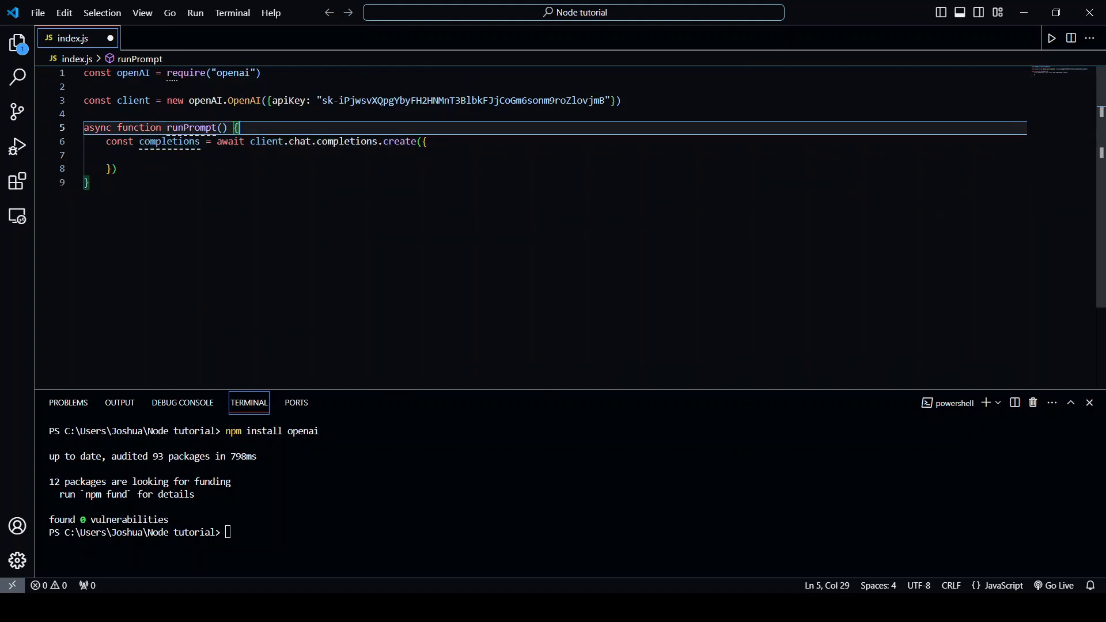
{"action": "type", "text": "try {"}
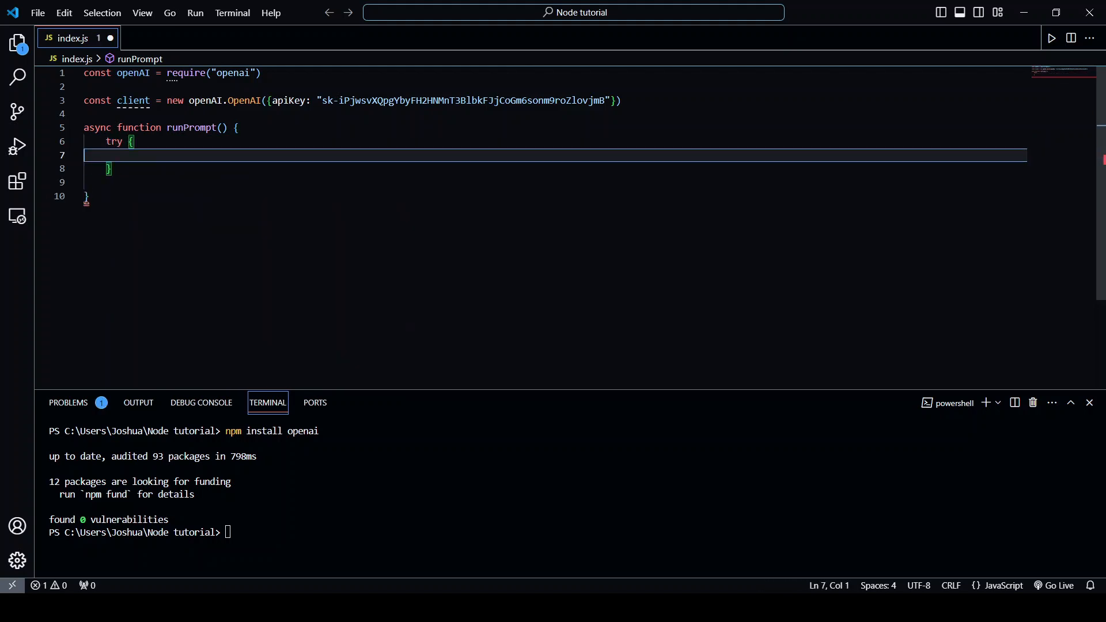
Await client.chat.completions.create({}) in try and console.log(error) in the catch block.
{"action": "type", "text": "const completions = await client.chat.completions.create({"}
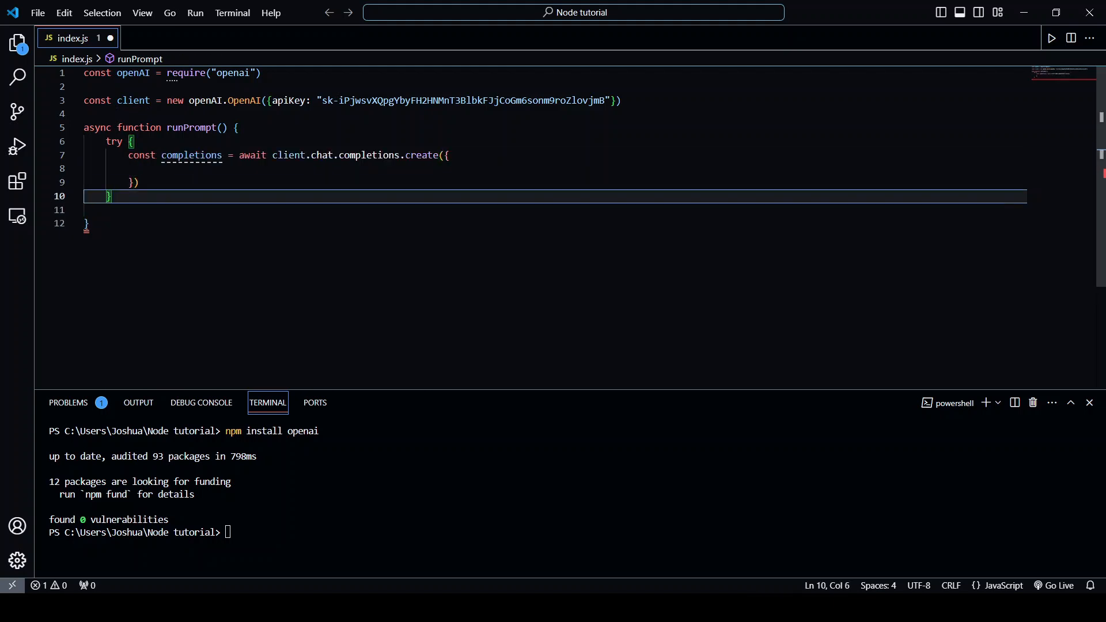
{"action": "type", "text": "catch()"}
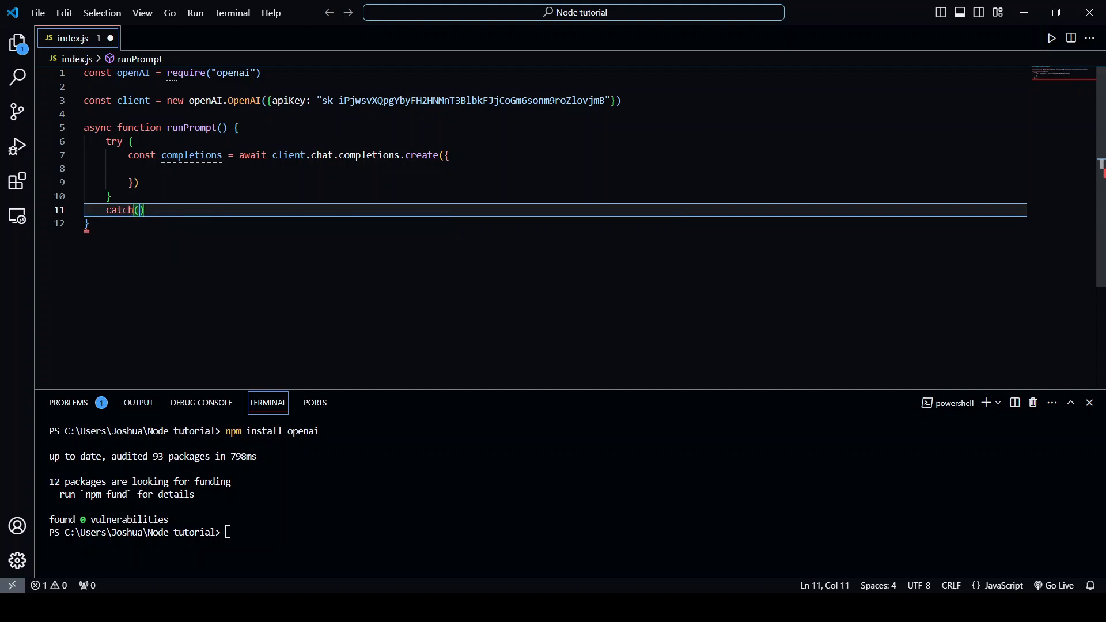
{"action": "type", "text": "error){"}
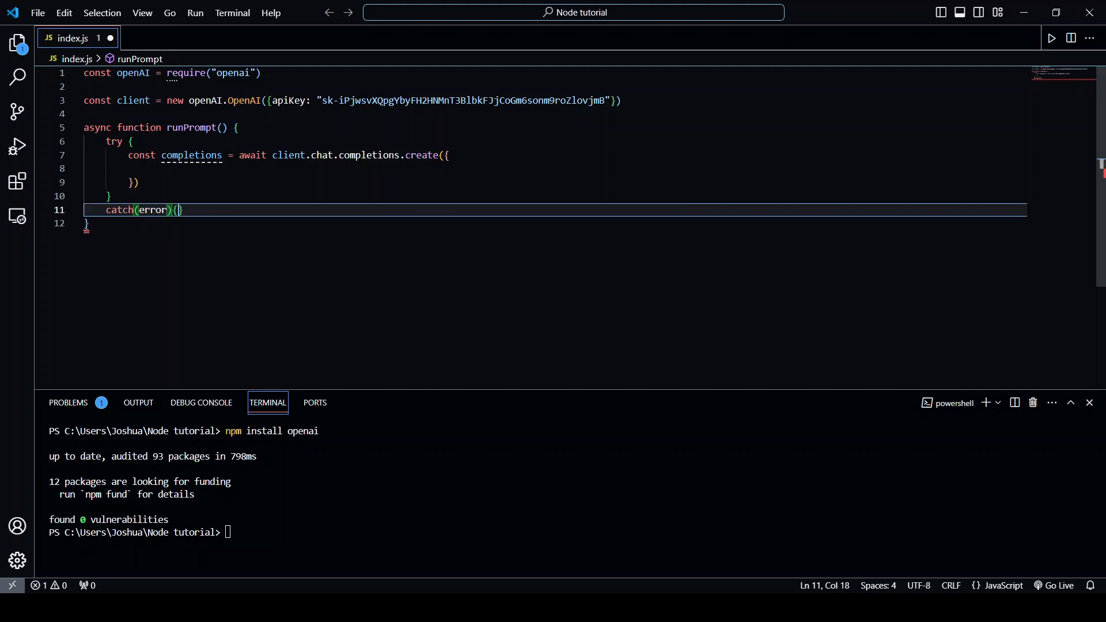
{"action": "type", "text": "console.l"}
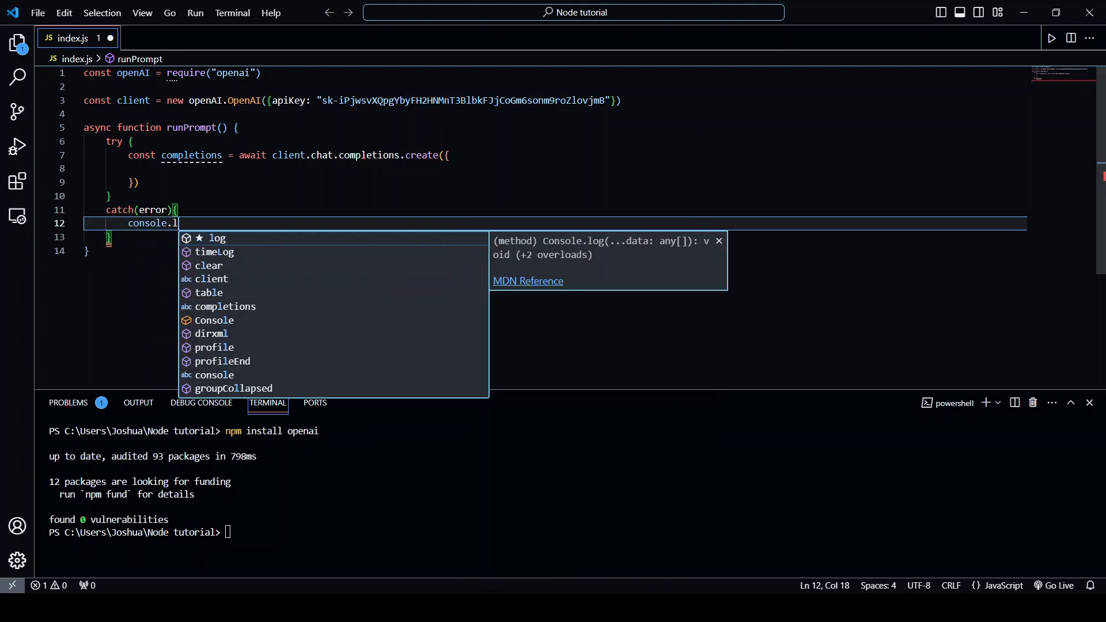
{"action": "type", "text": "og(er"}
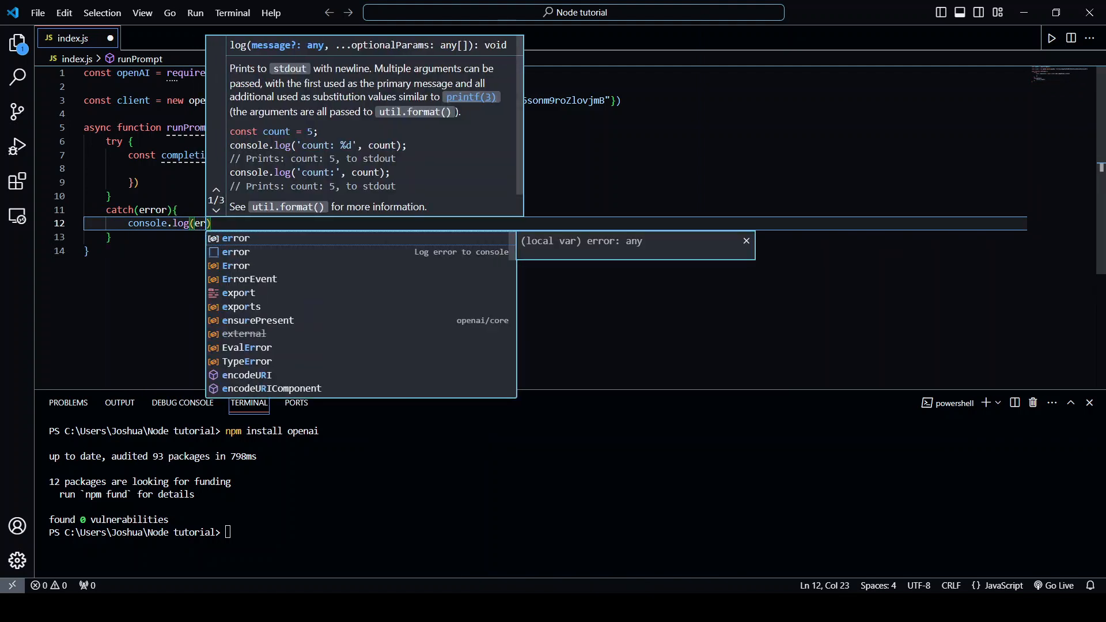
{"action": "type", "text": "ror"}
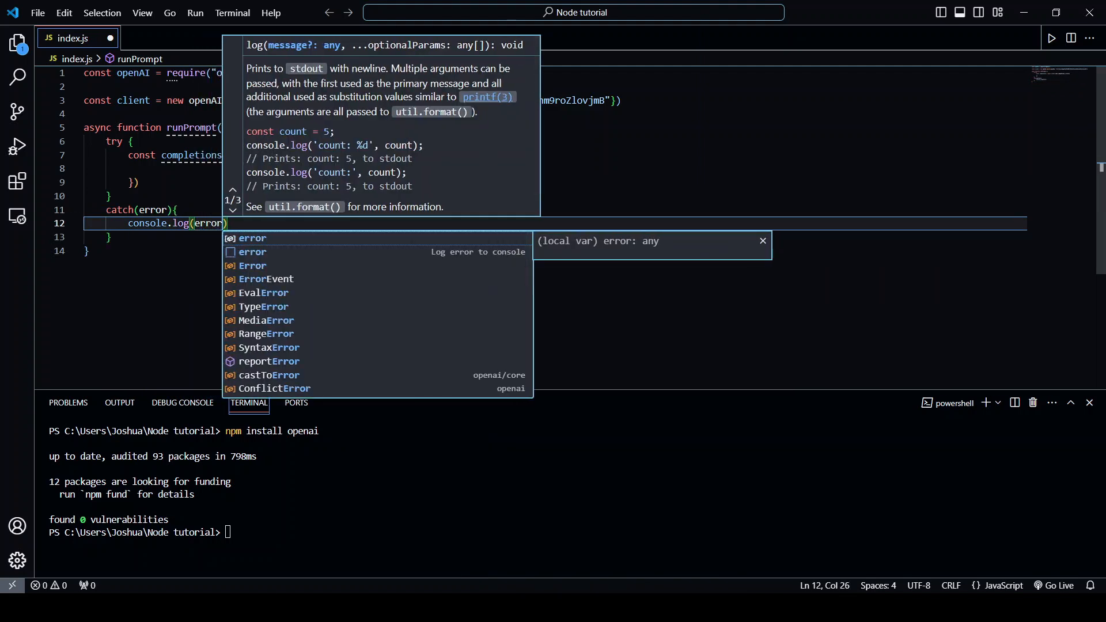
{"action": "key", "text": "Escape"}
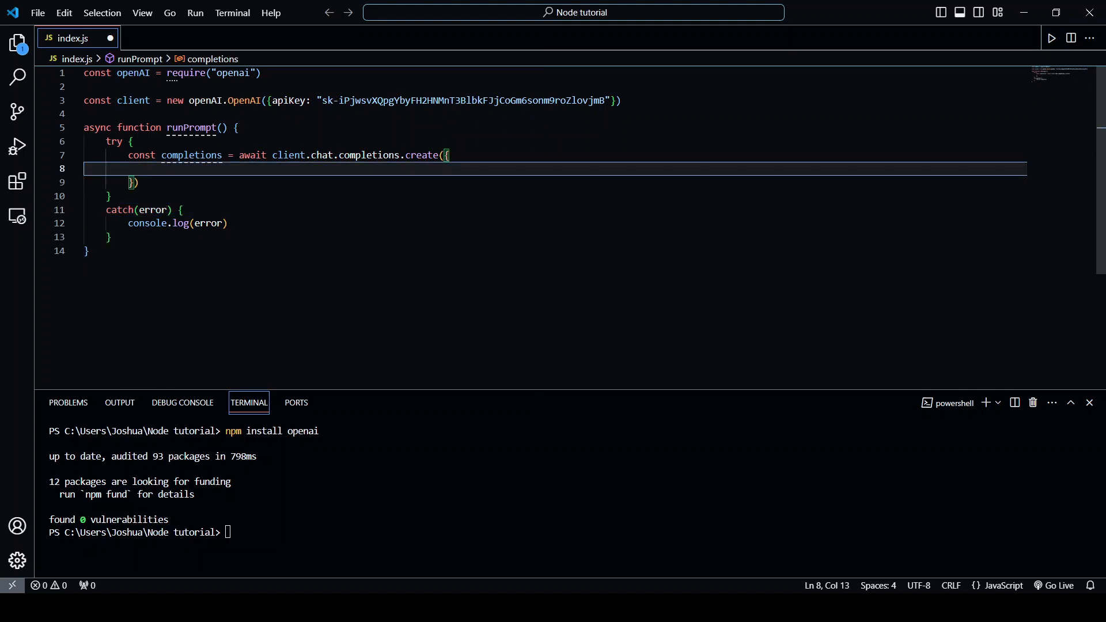
Pass messages [{role: "system", content: "Tell me a joke"}] and model "gpt-3.5-turbo" to create.
{"action": "type", "text": "messages:"}
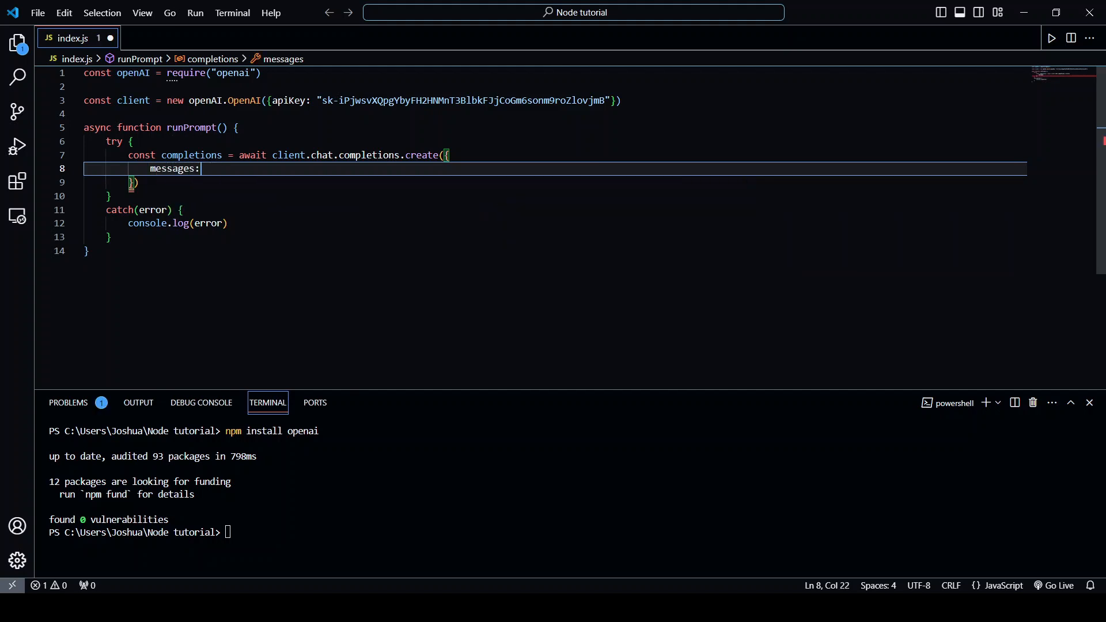
{"action": "type", "text": "[]"}
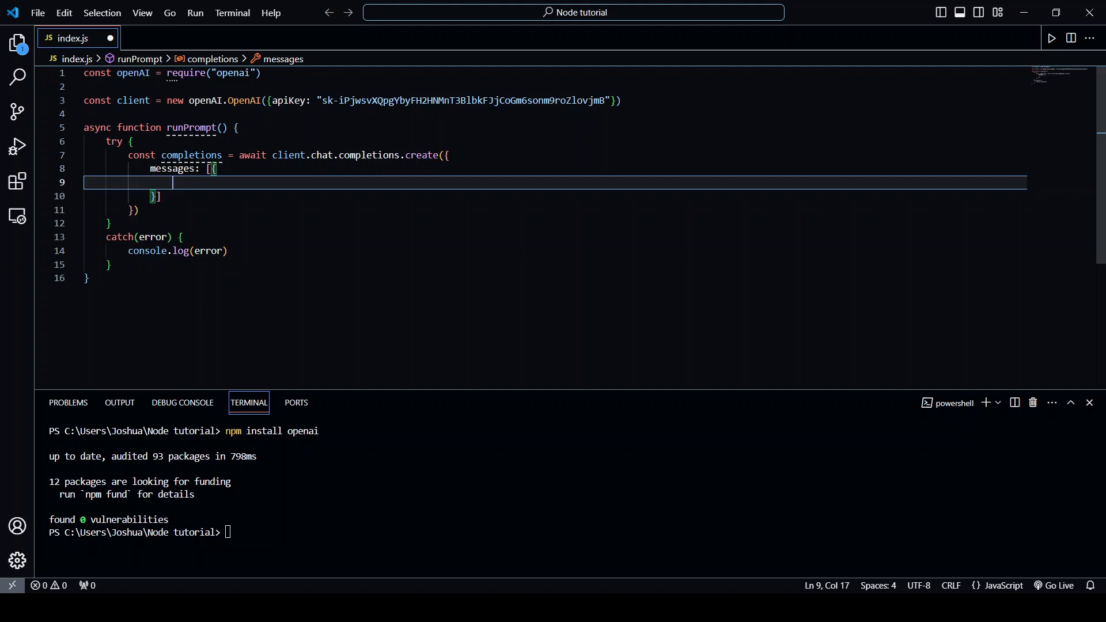
{"action": "type", "text": "role:"}
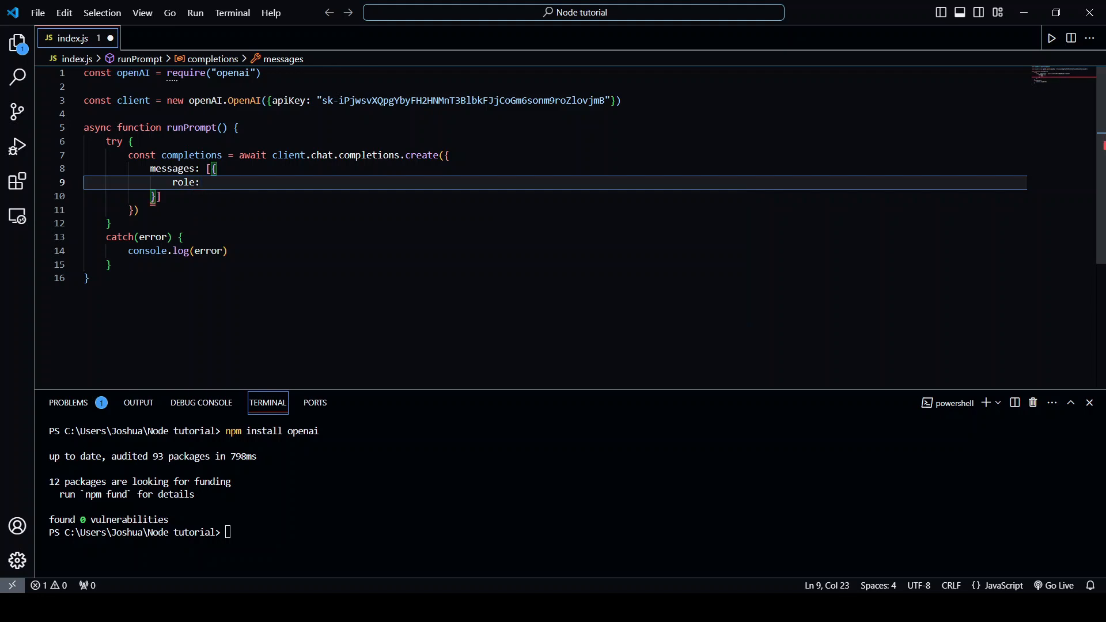
{"action": "type", "text": "\"system\""}
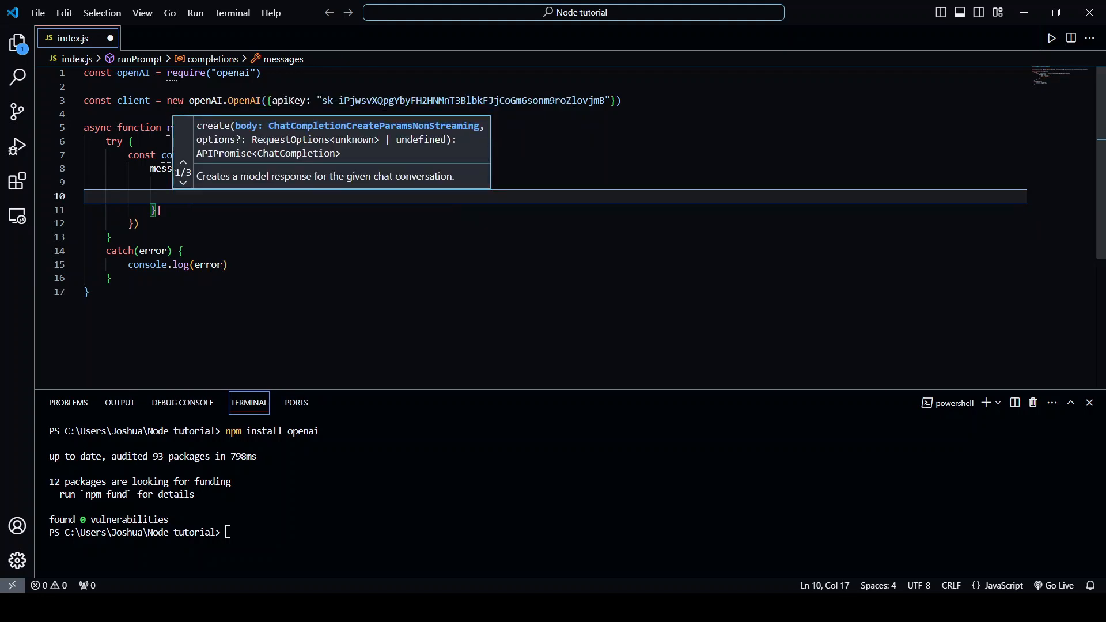
{"action": "type", "text": "content:"}
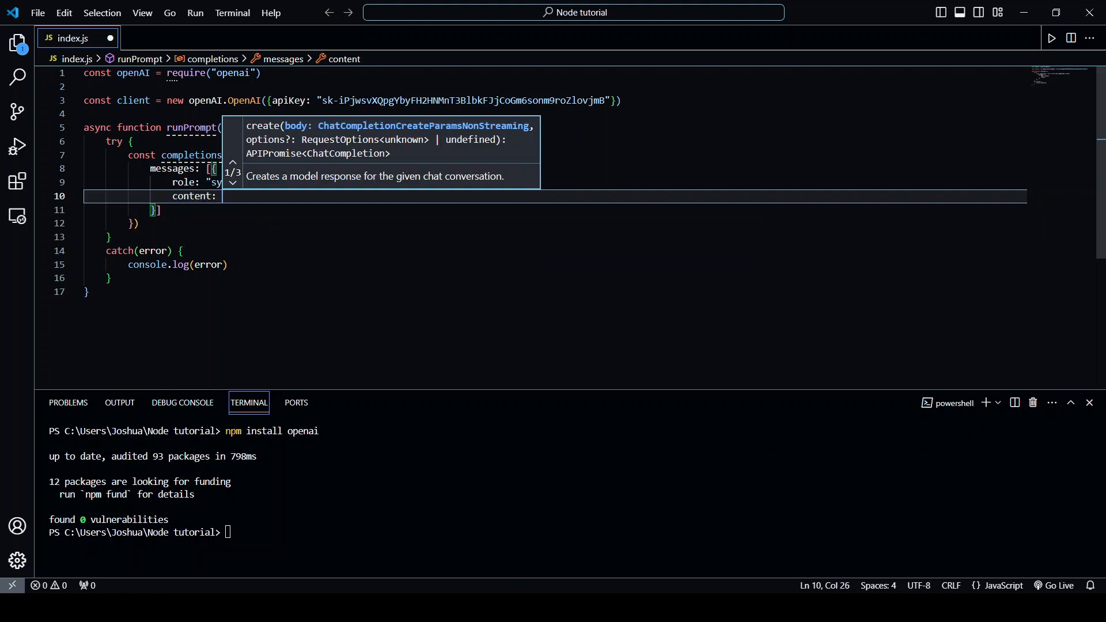
{"action": "type", "text": "\"Tell me \""}
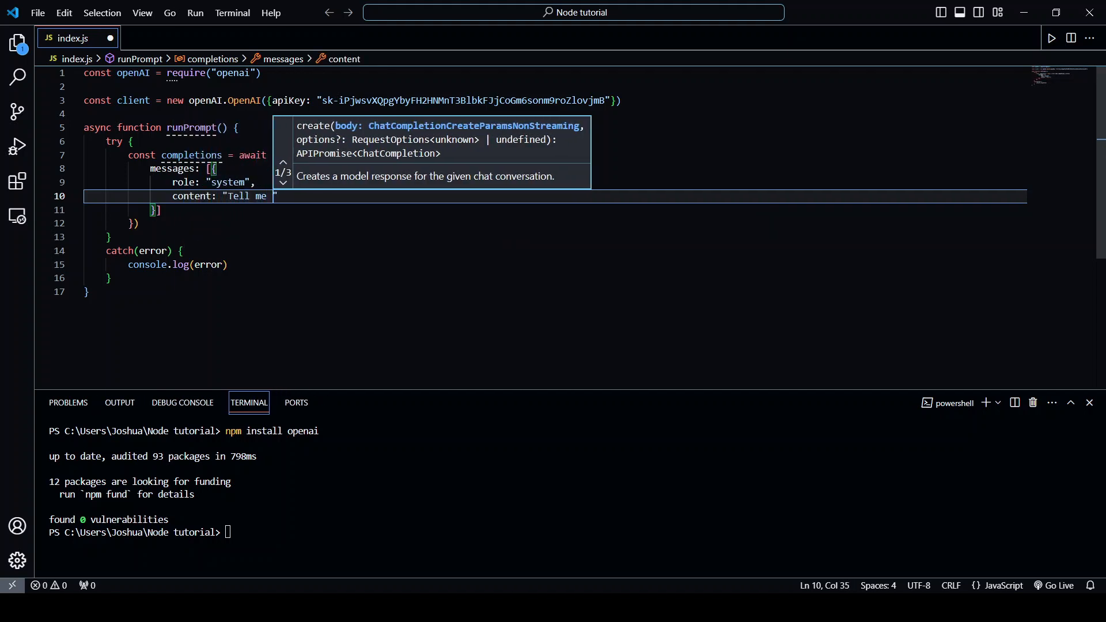
{"action": "type", "text": "a joke"}
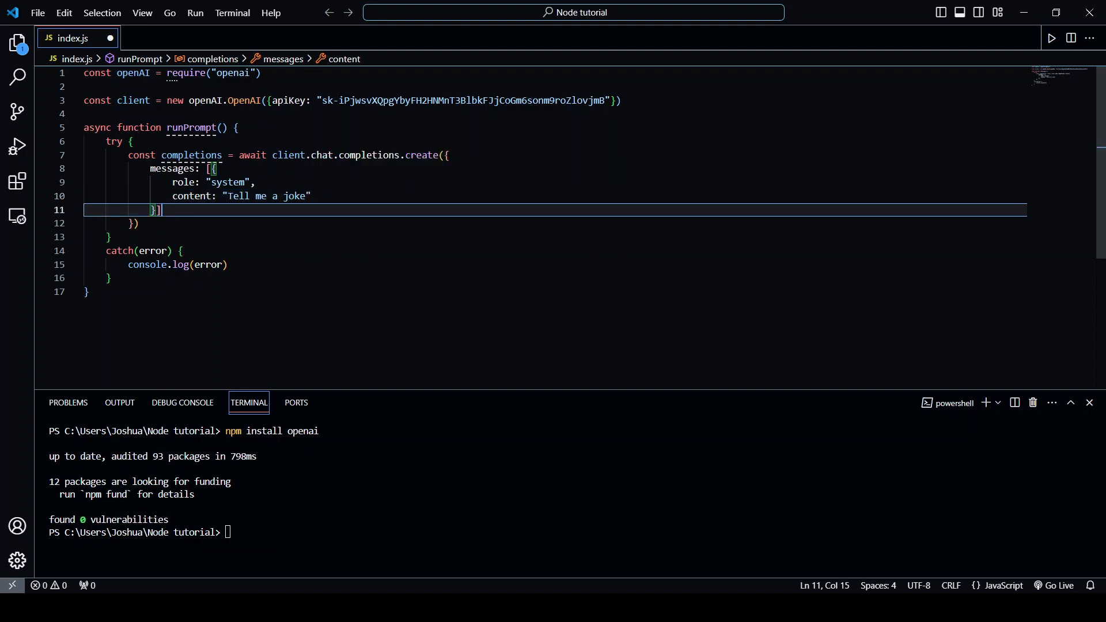
{"action": "type", "text": ","}
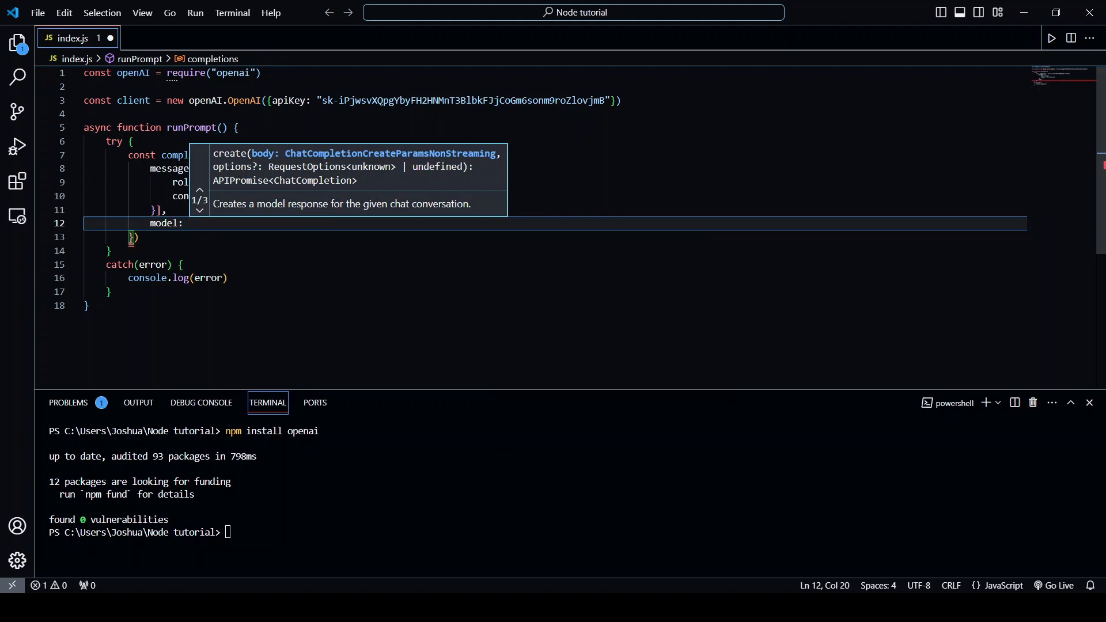
{"action": "type", "text": "\"\""}
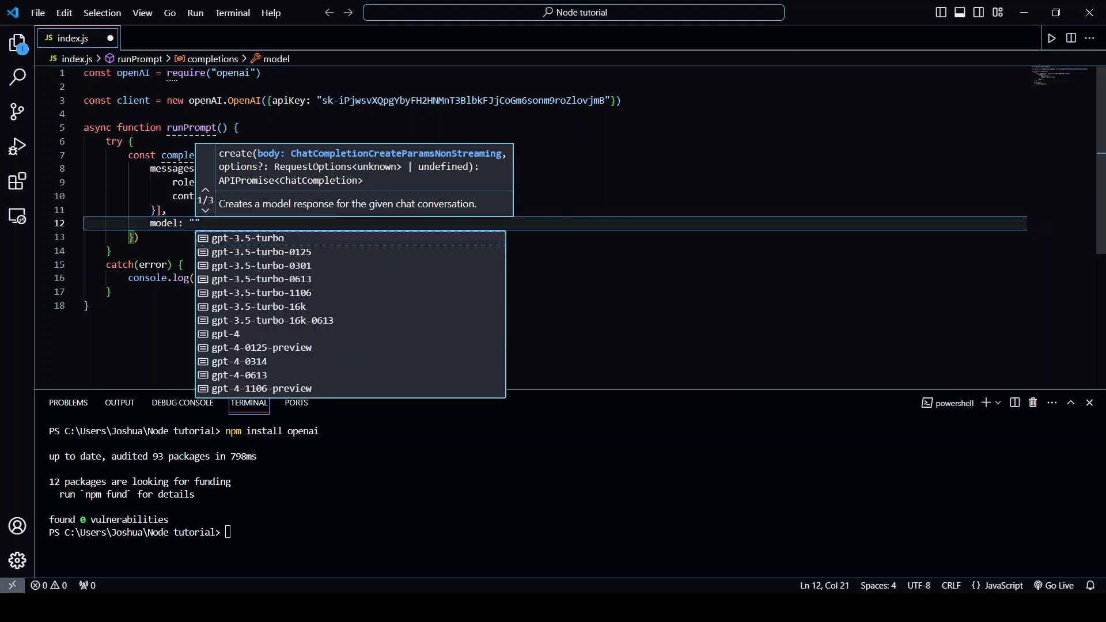
{"action": "left_click", "coordinate": [249, 238]}
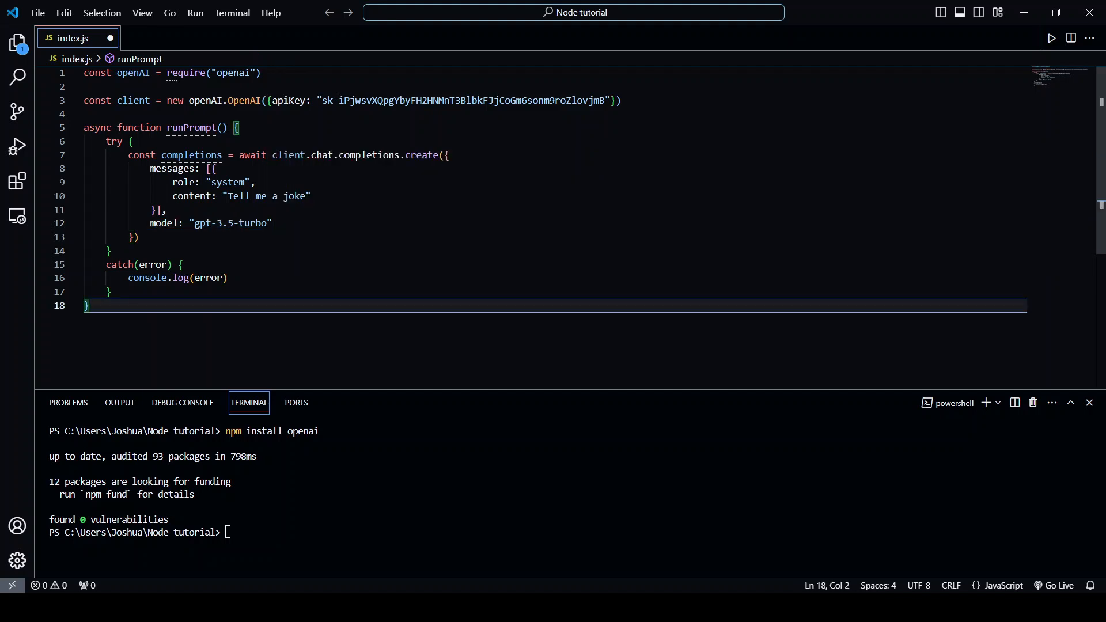
Append runPrompt() to index.js and run 'node index.js' in the terminal.
{"action": "type", "text": "runPrompt"}
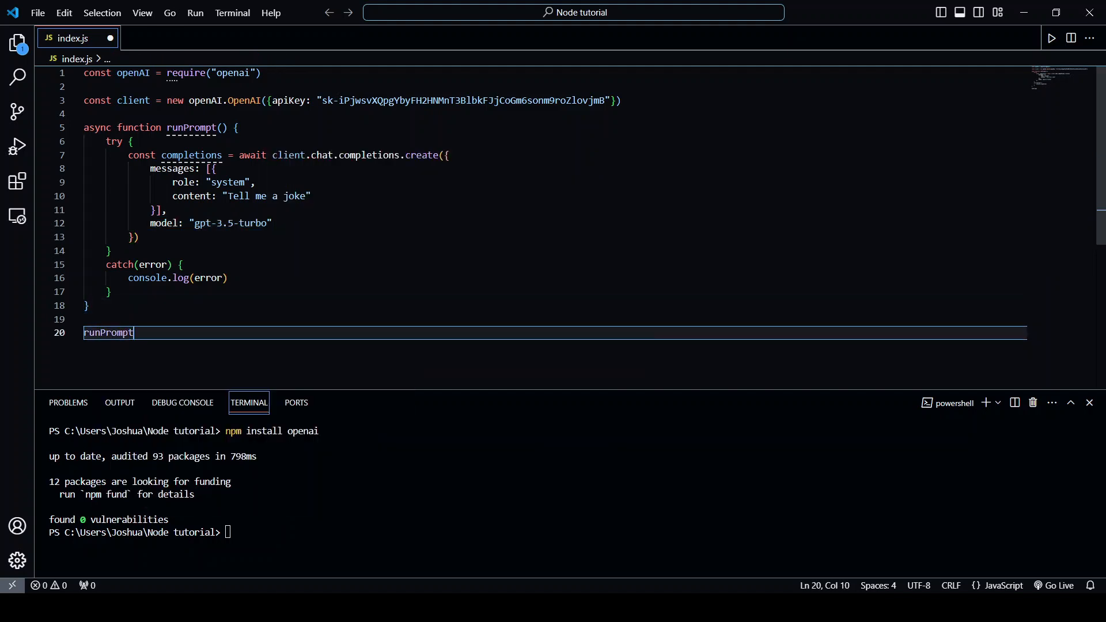
{"action": "type", "text": "()"}
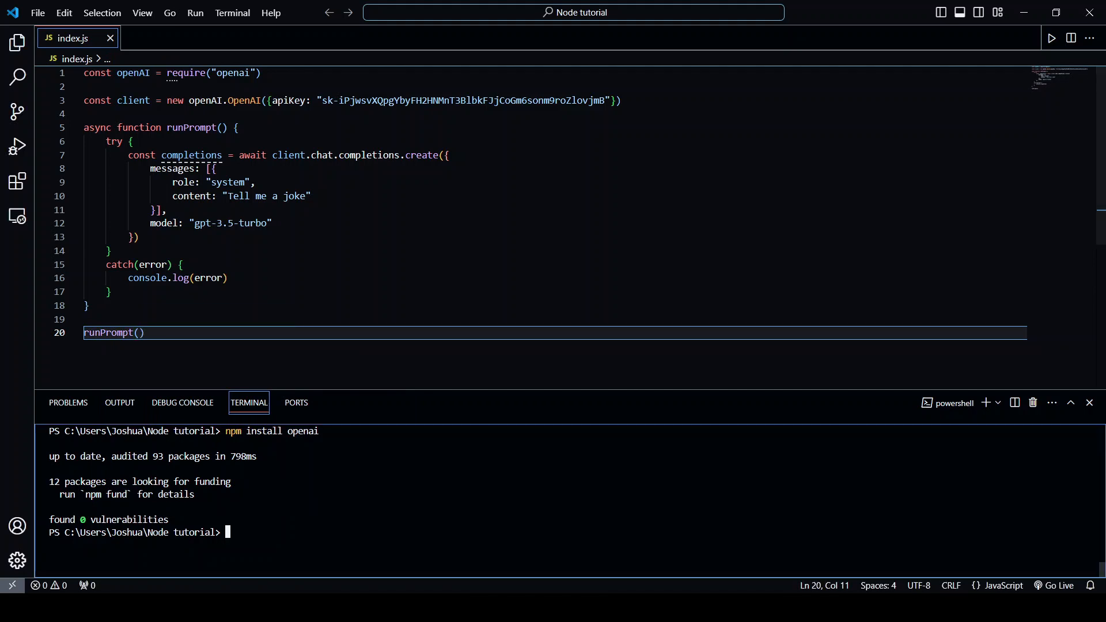
{"action": "type", "text": "node index."}
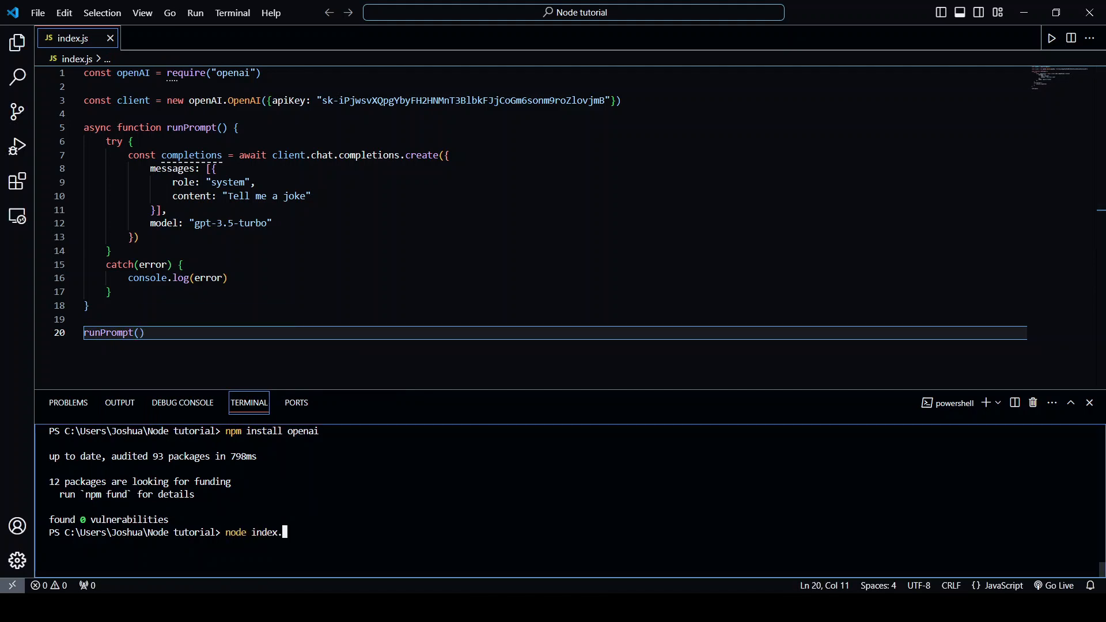
{"action": "key", "text": "Return"}
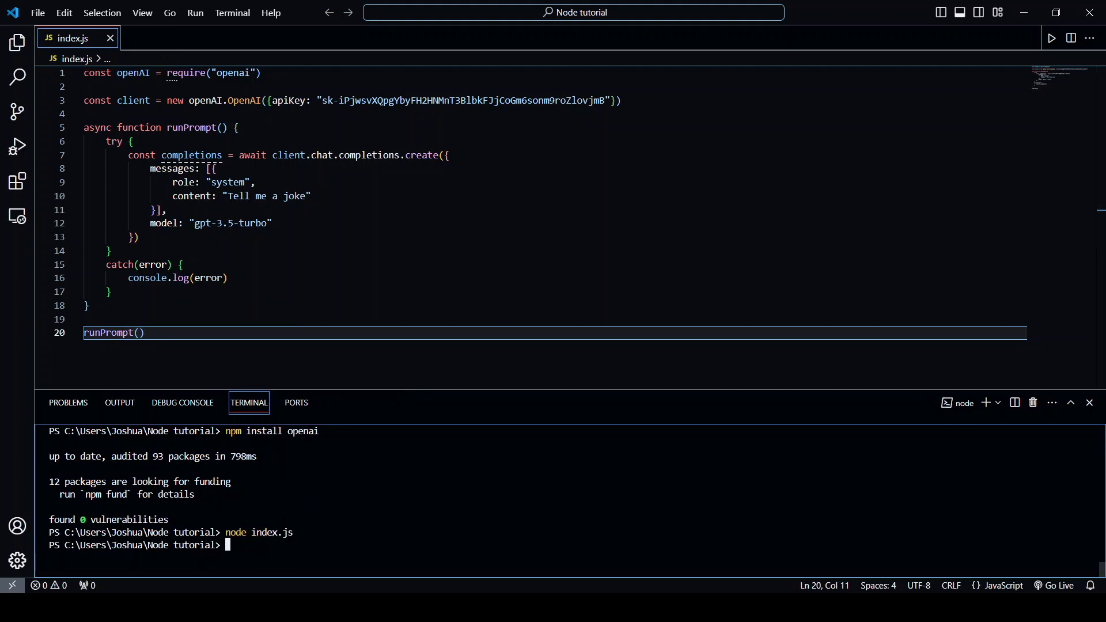
{"action": "left_click", "coordinate": [134, 237]}
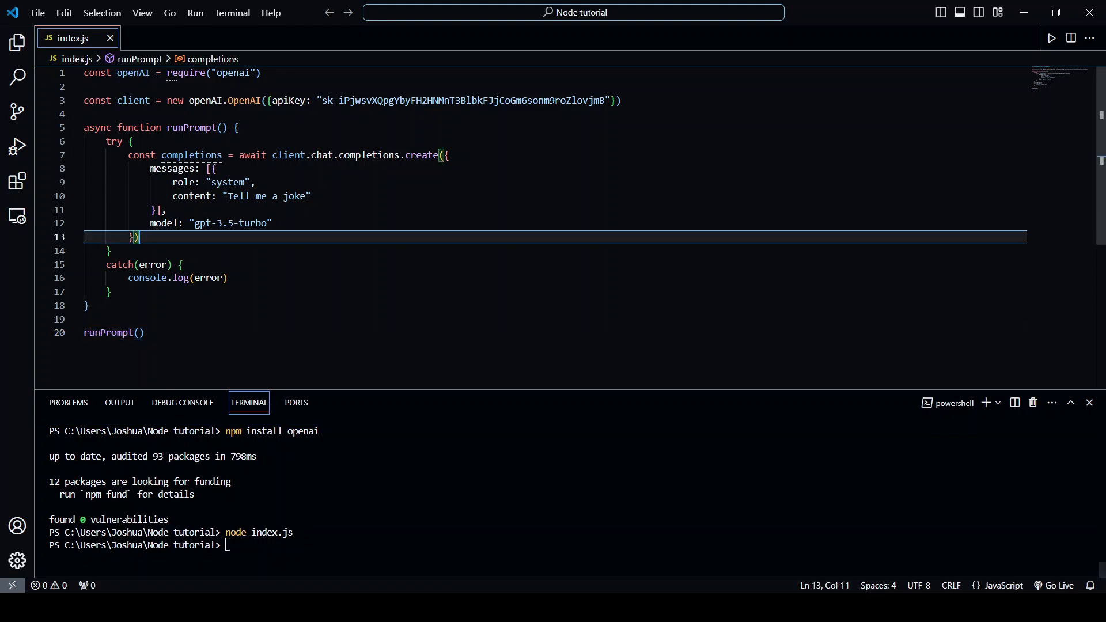
Add console.log(completions.choices[0]) after the create call.
{"action": "type", "text": "console.log("}
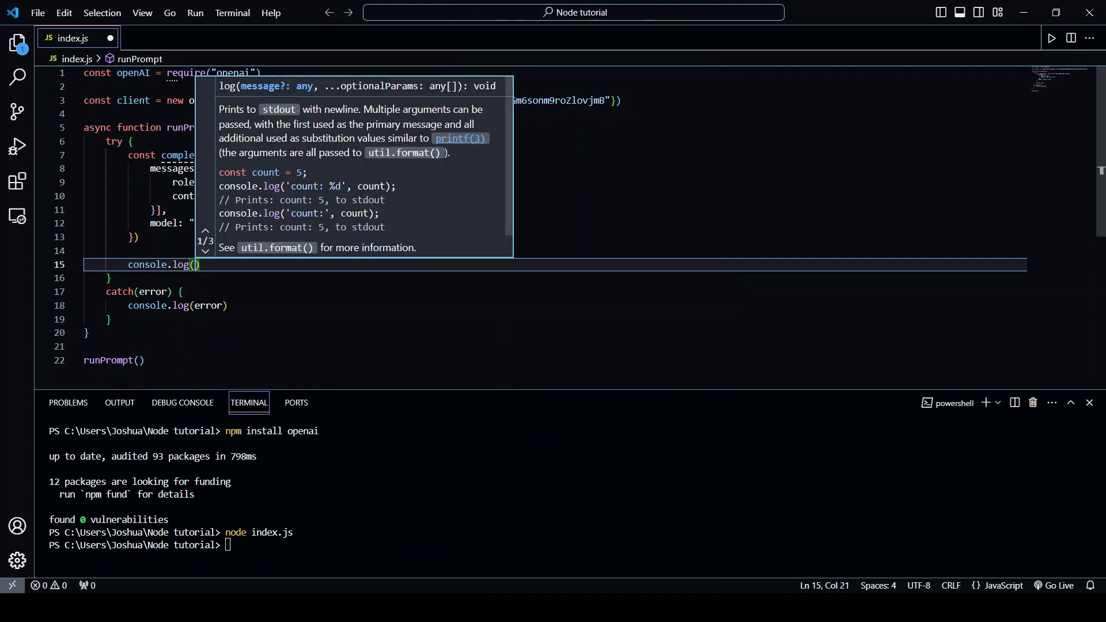
{"action": "type", "text": "completions"}
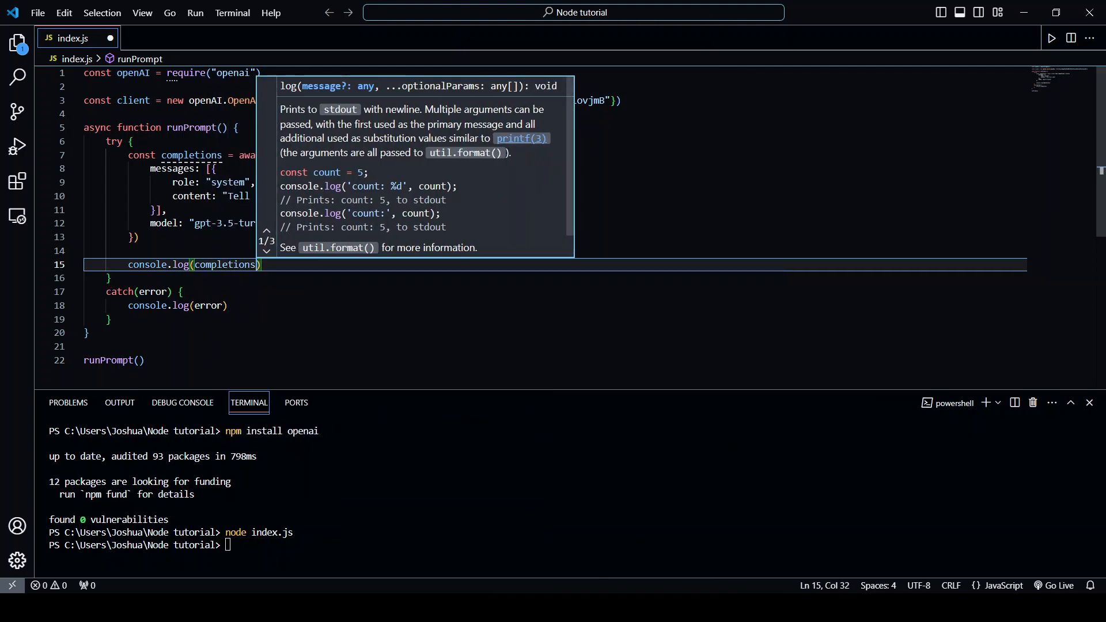
{"action": "type", "text": ".choices[0"}
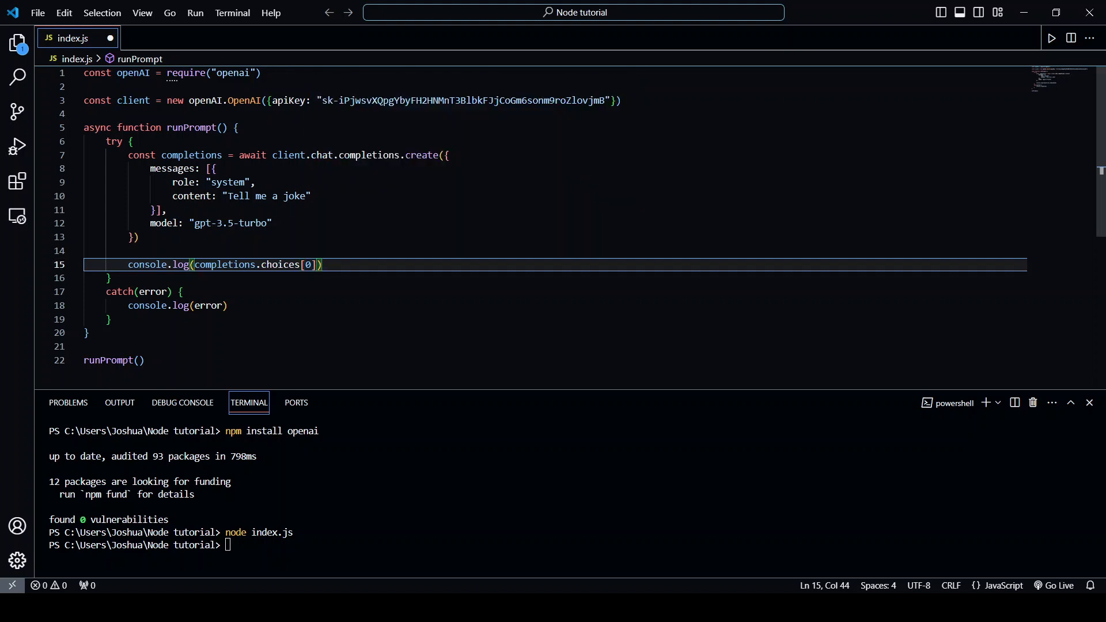
Run node index.js in the terminal to print the assistant's bicycle joke reply.
{"action": "type", "text": "node index.js"}
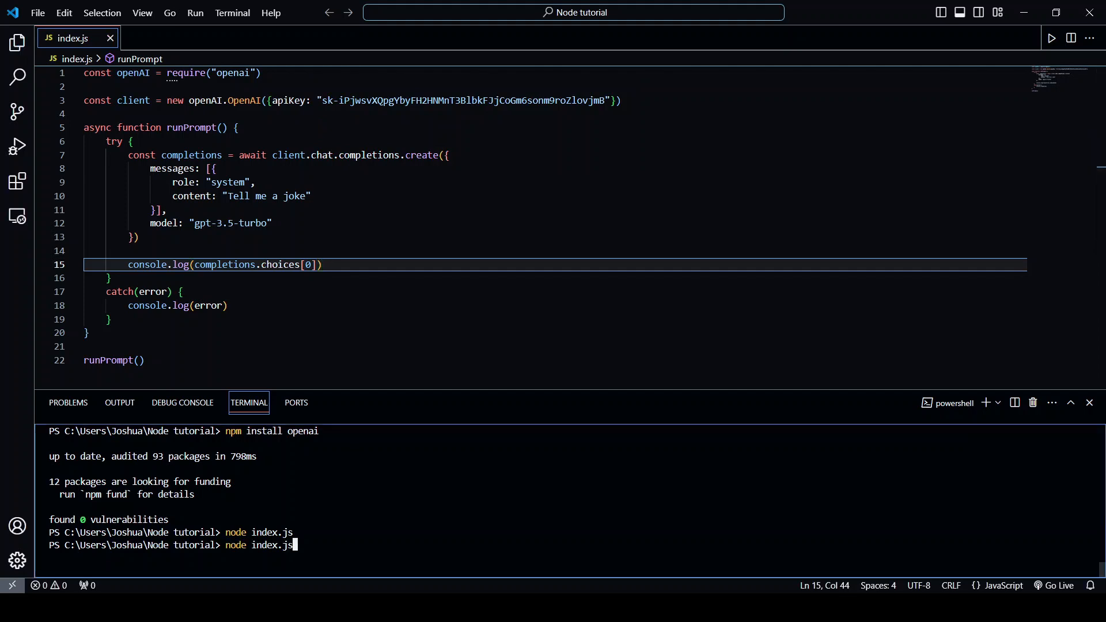
{"action": "key", "text": "Return"}
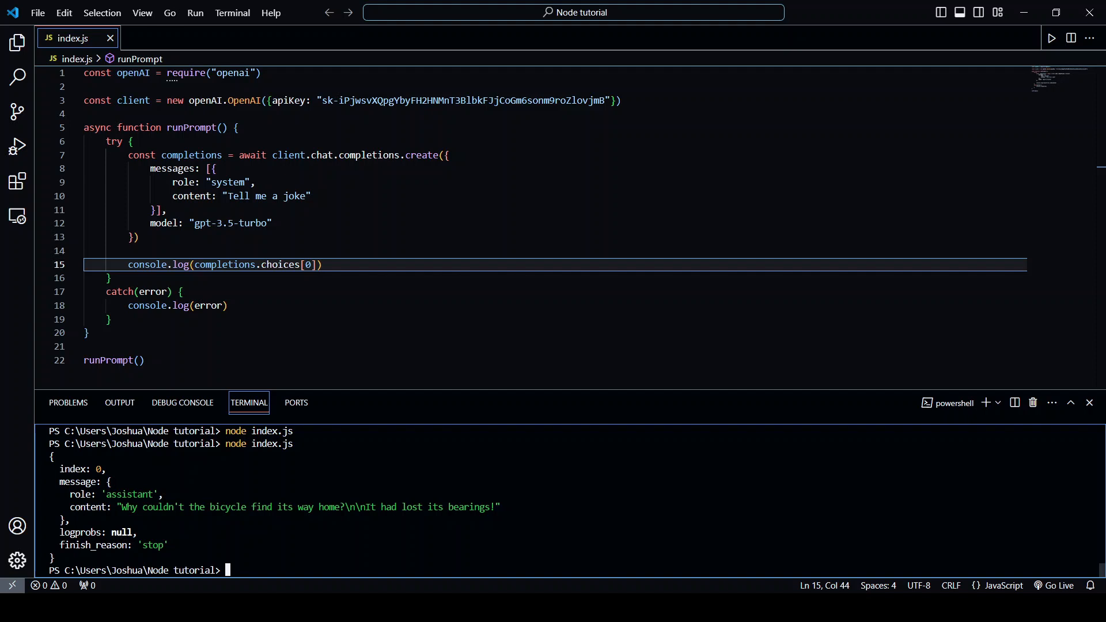
{"action": "type", "text": "node index.js"}
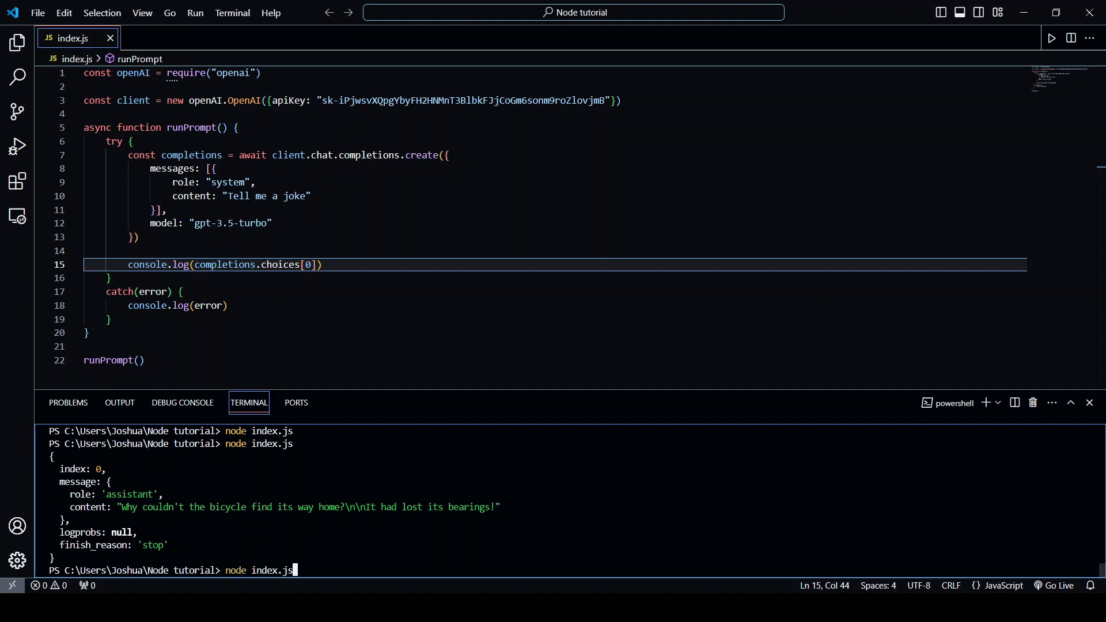